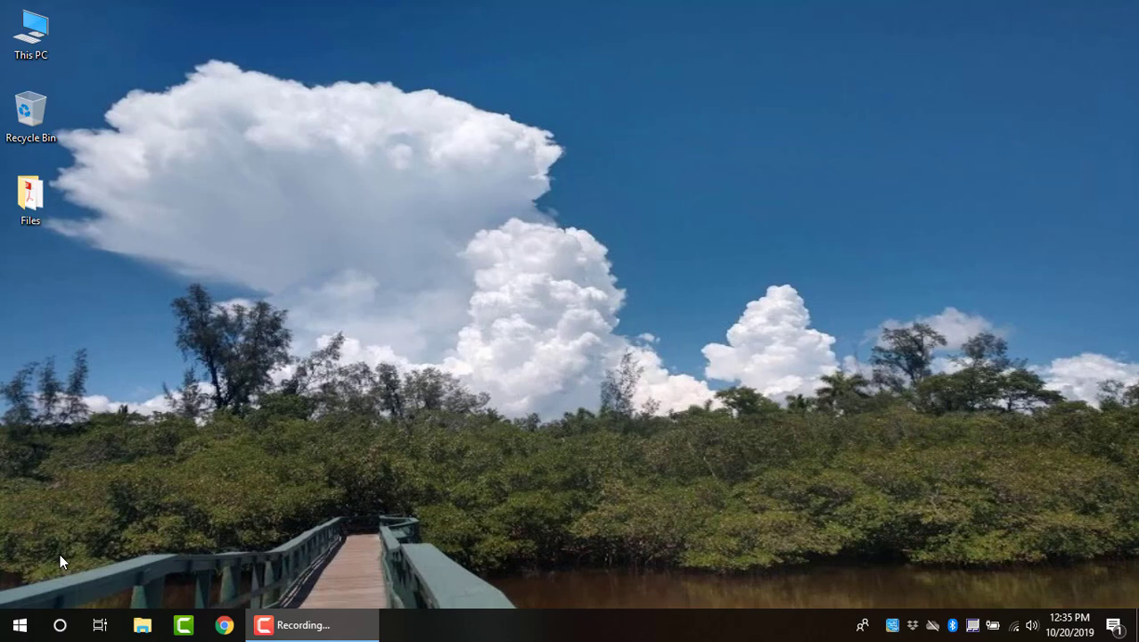
mouse_move(56, 567)
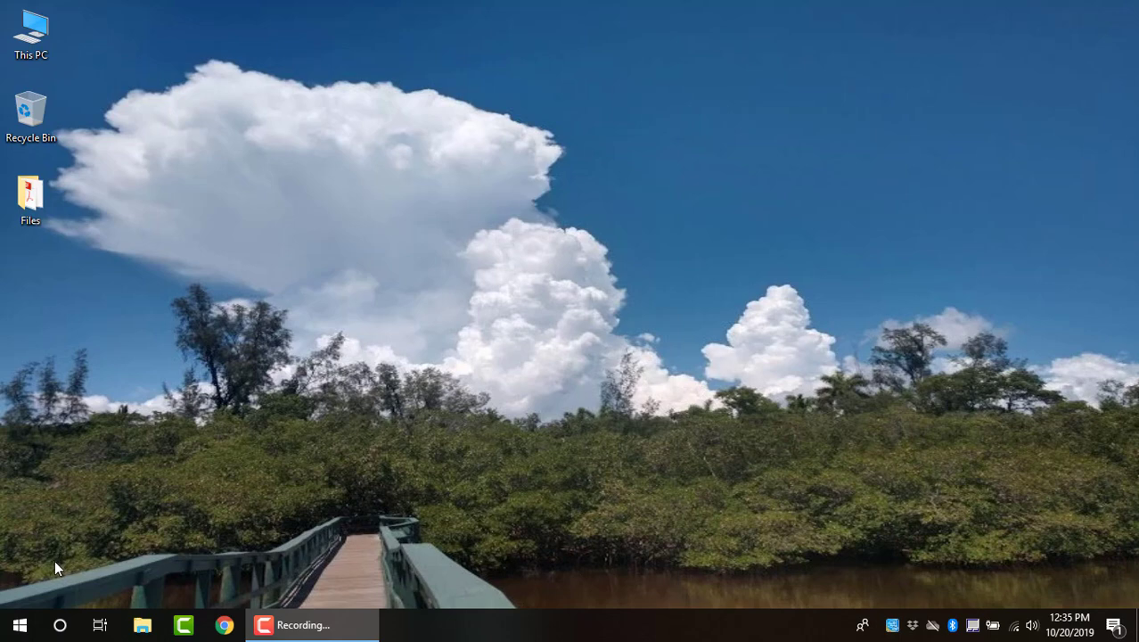
mouse_move(52, 574)
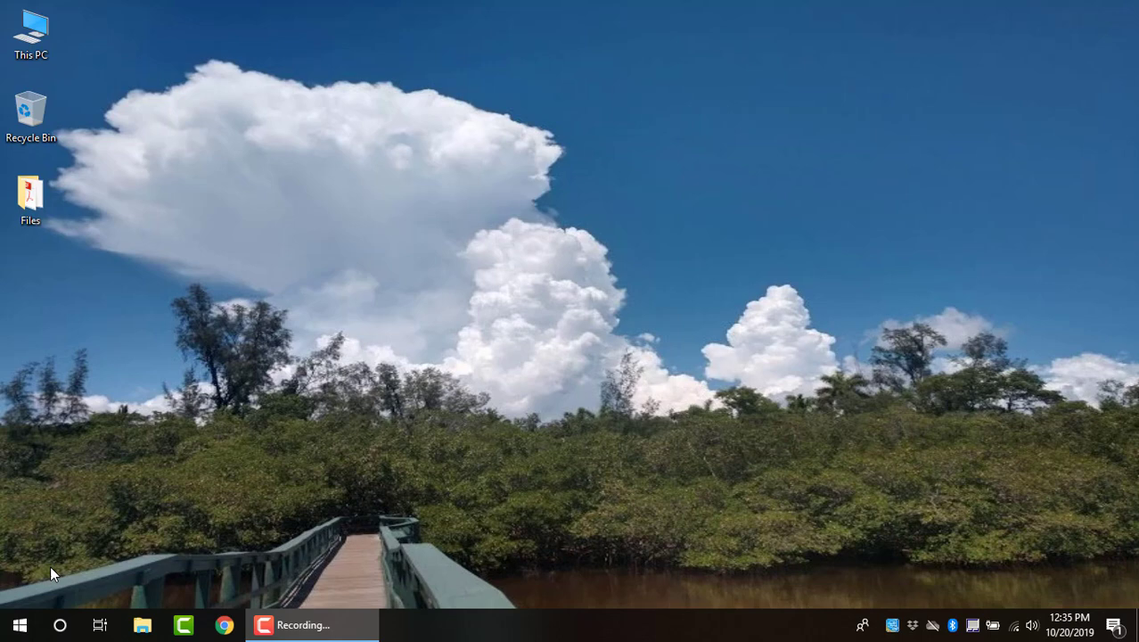
mouse_move(36, 595)
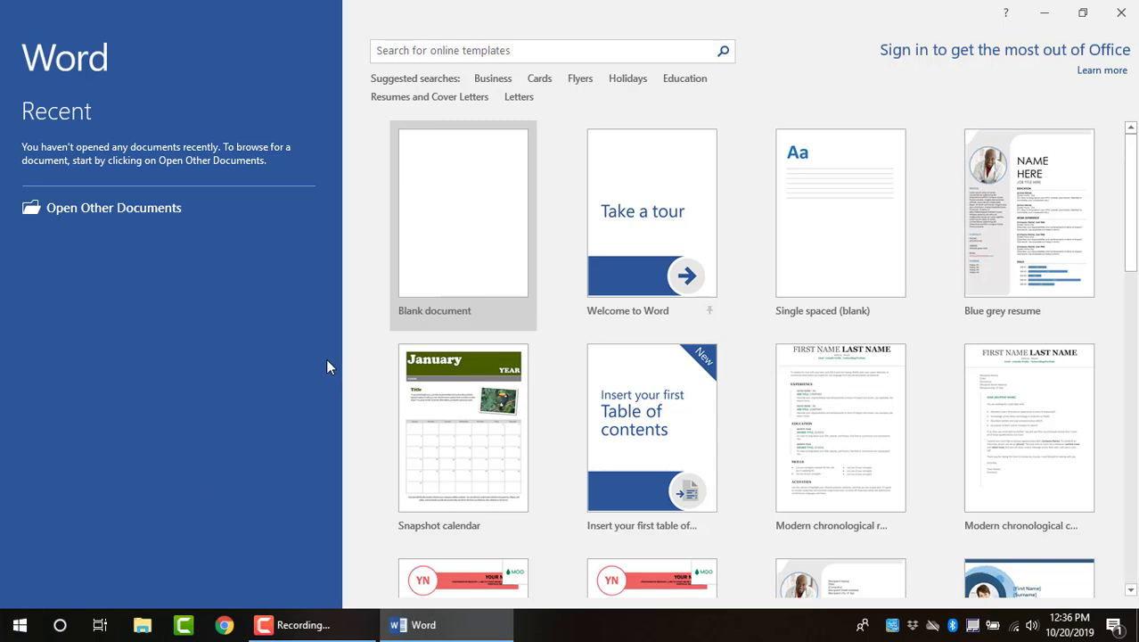
mouse_move(400, 260)
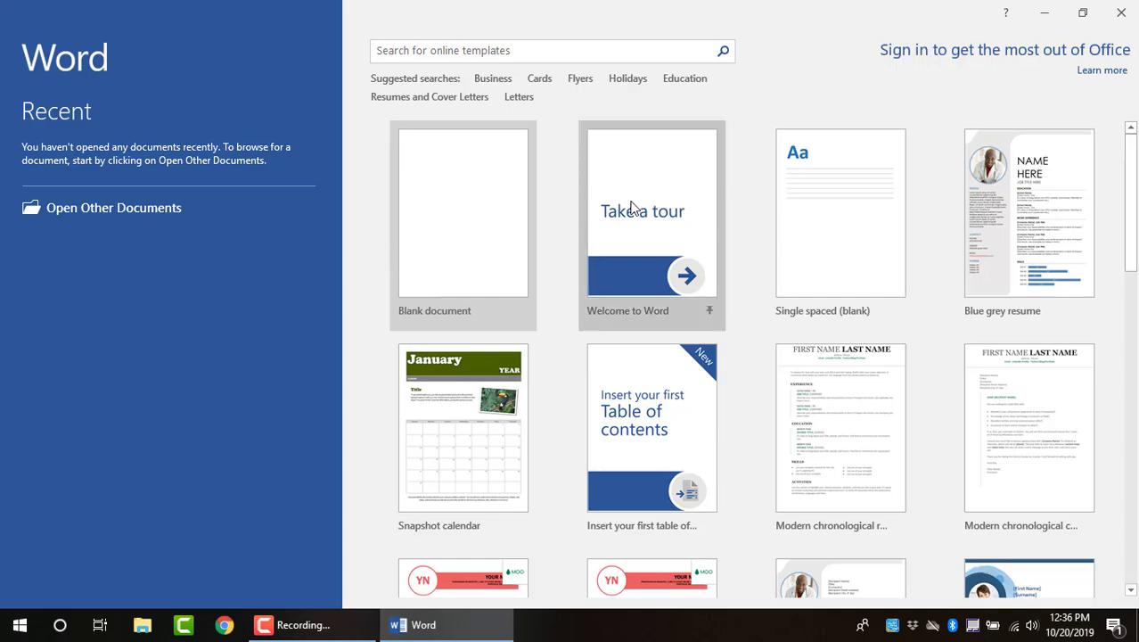
Try the Welcome to Word template, dismiss its download error, and close the start screen
click(652, 211)
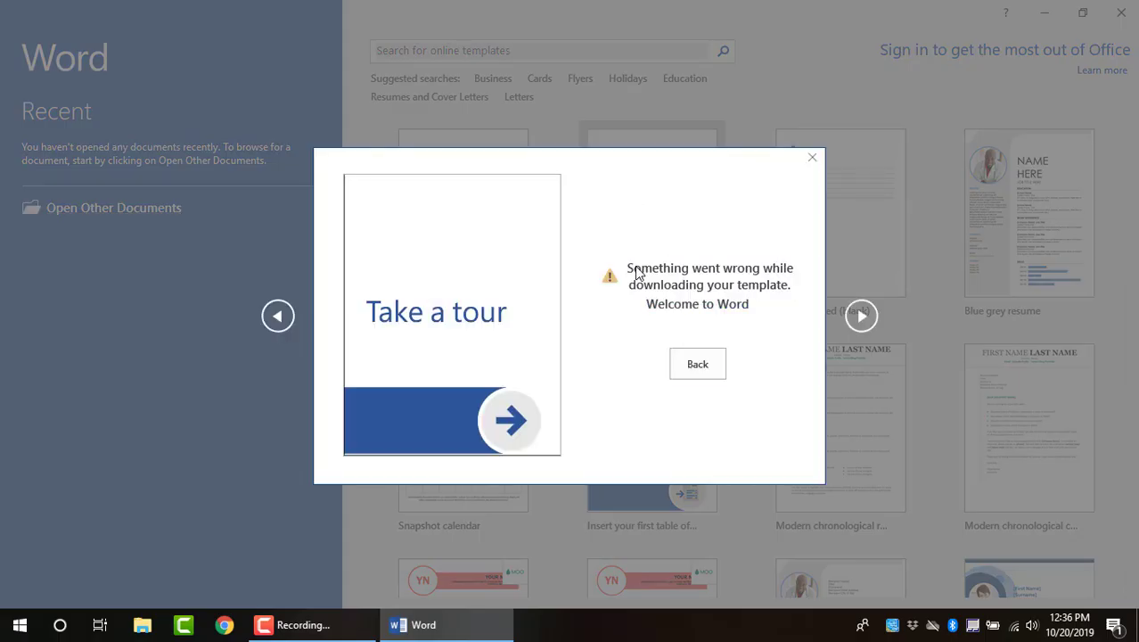
mouse_move(651, 281)
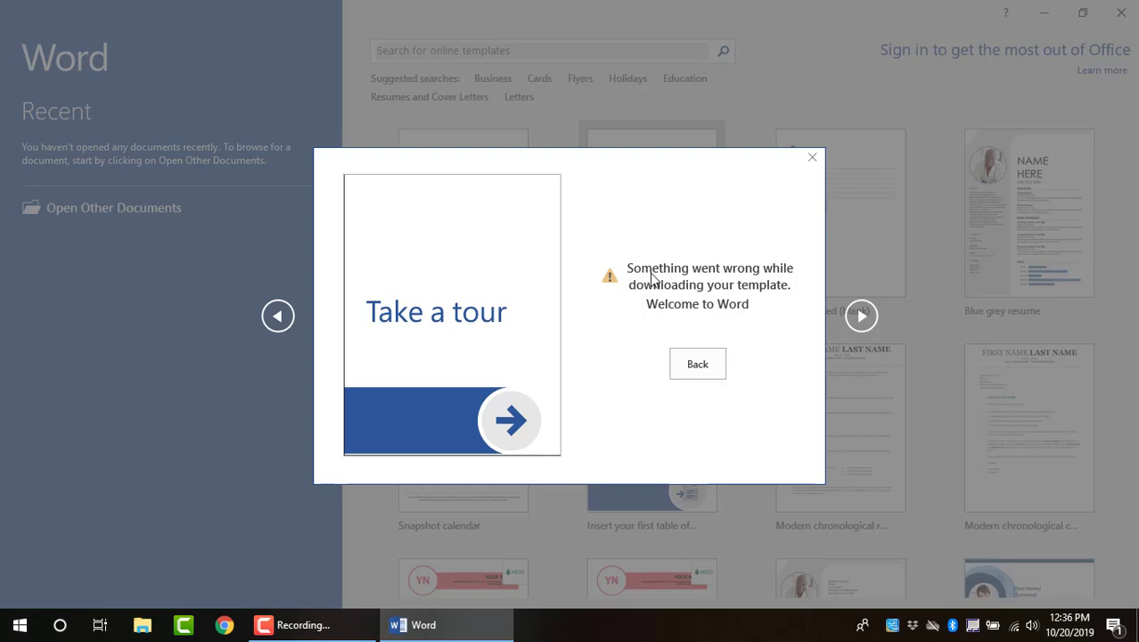
mouse_move(707, 303)
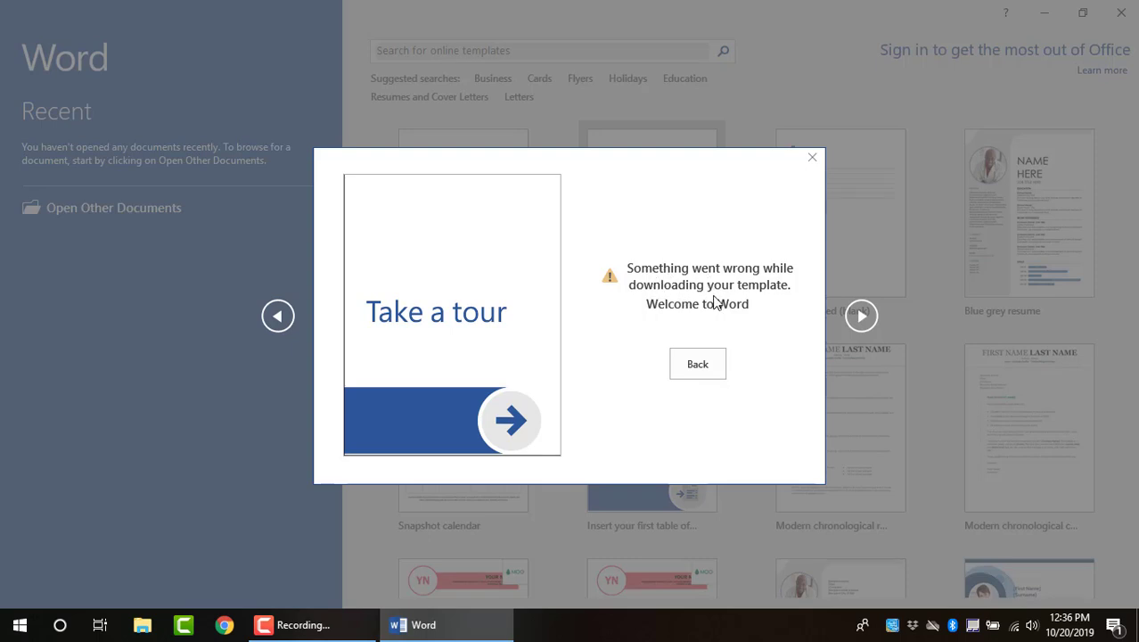
mouse_move(724, 318)
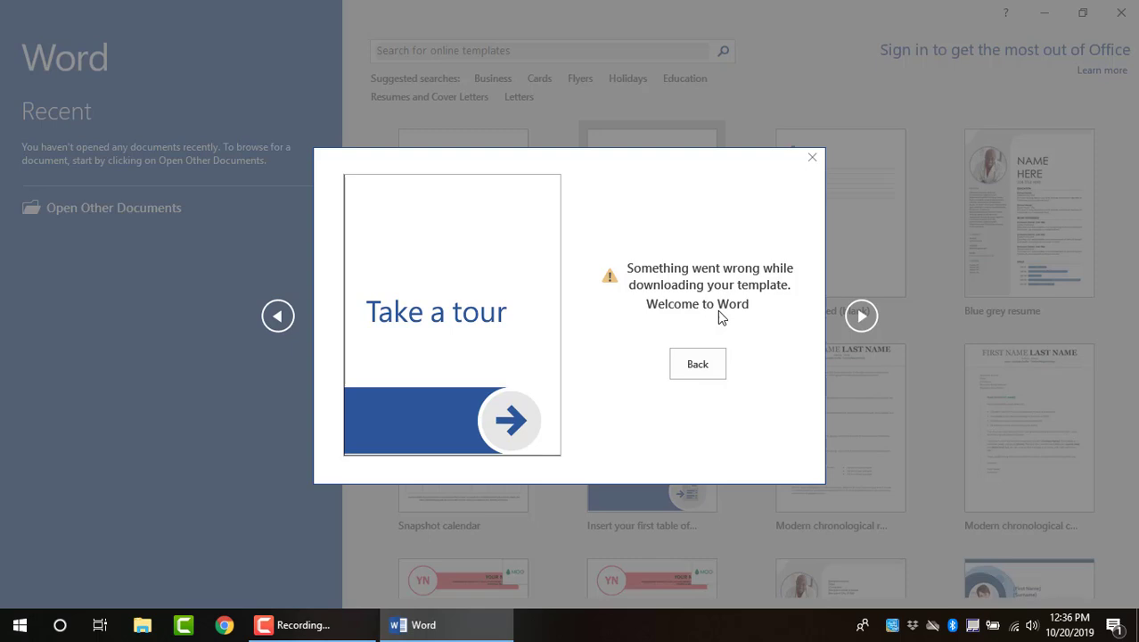
click(811, 157)
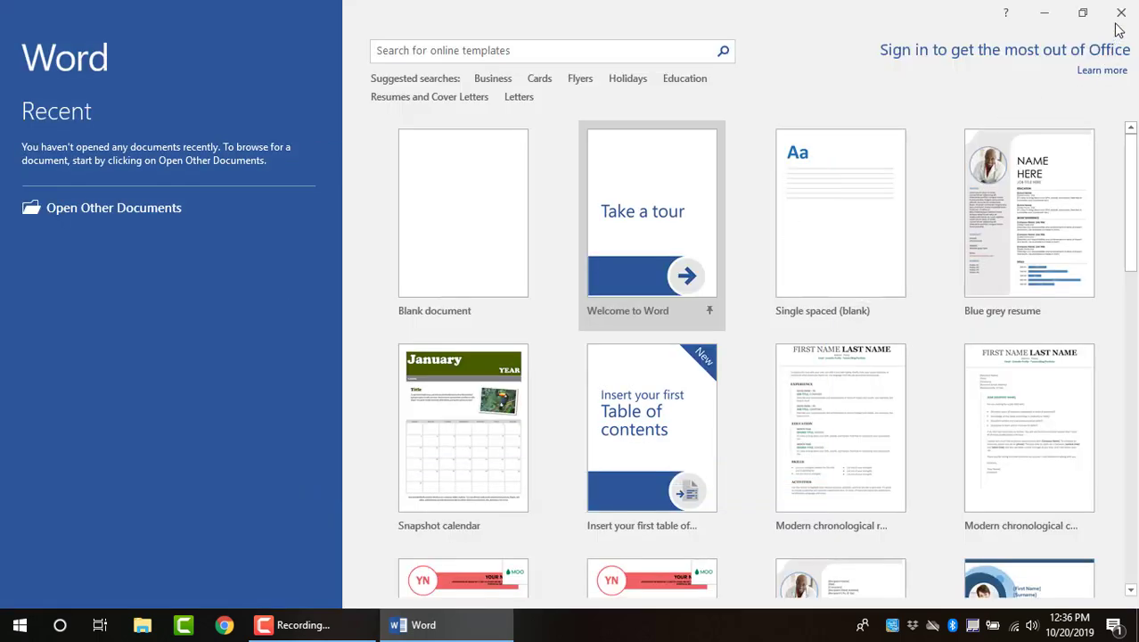
click(464, 211)
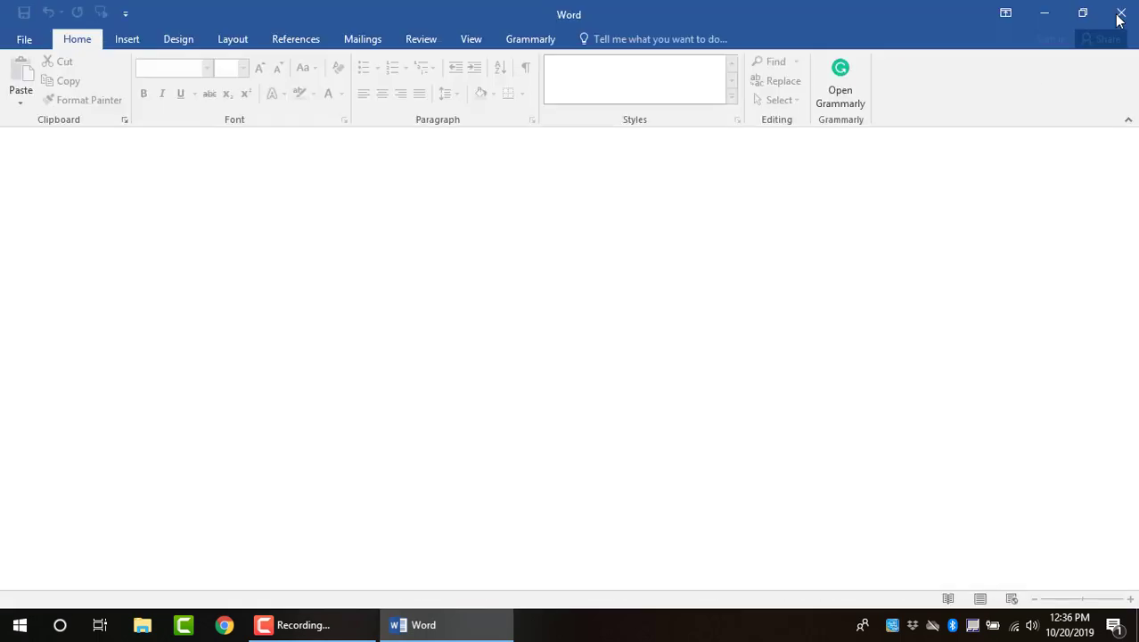
Quit Word and enter 'office 2016 KB4464582' in Chrome's address bar
click(1119, 13)
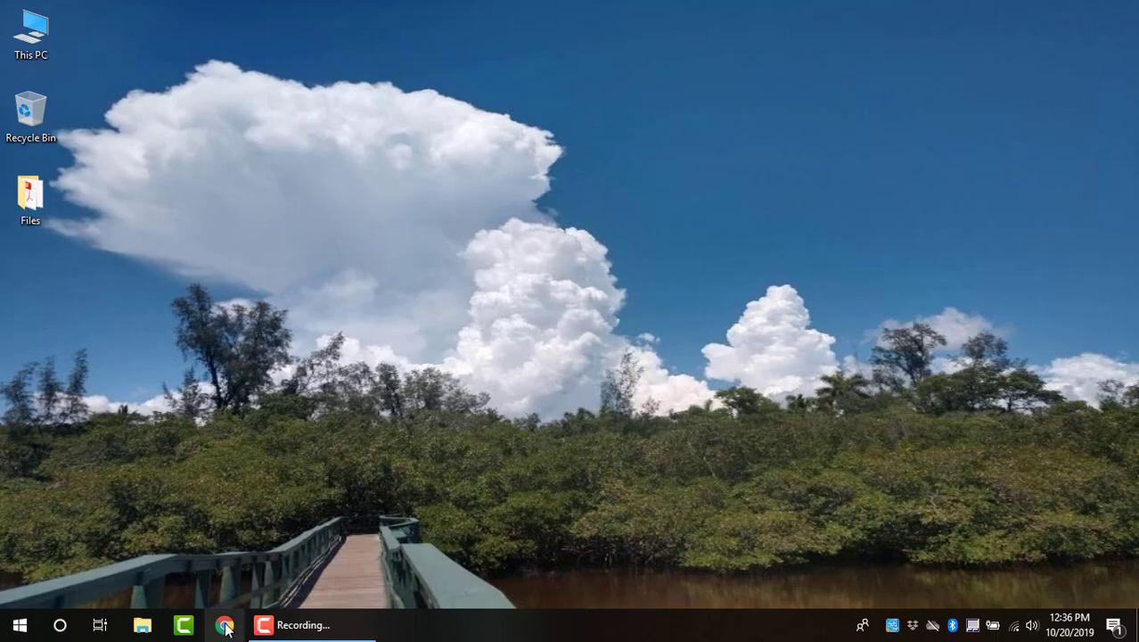
click(221, 625)
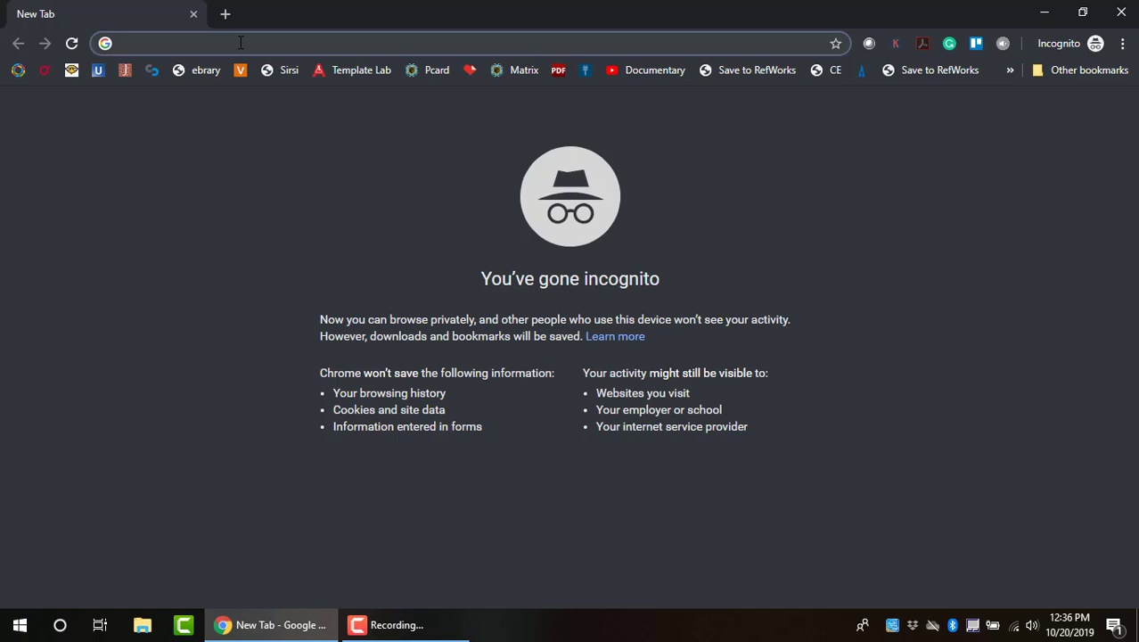
click(239, 43)
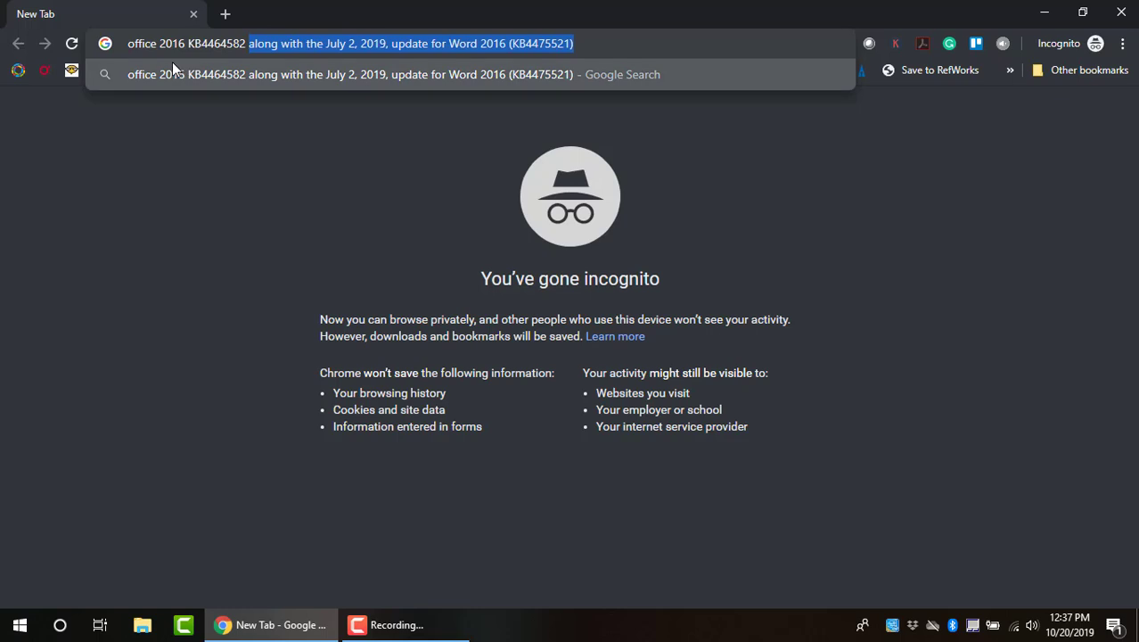
key(Delete)
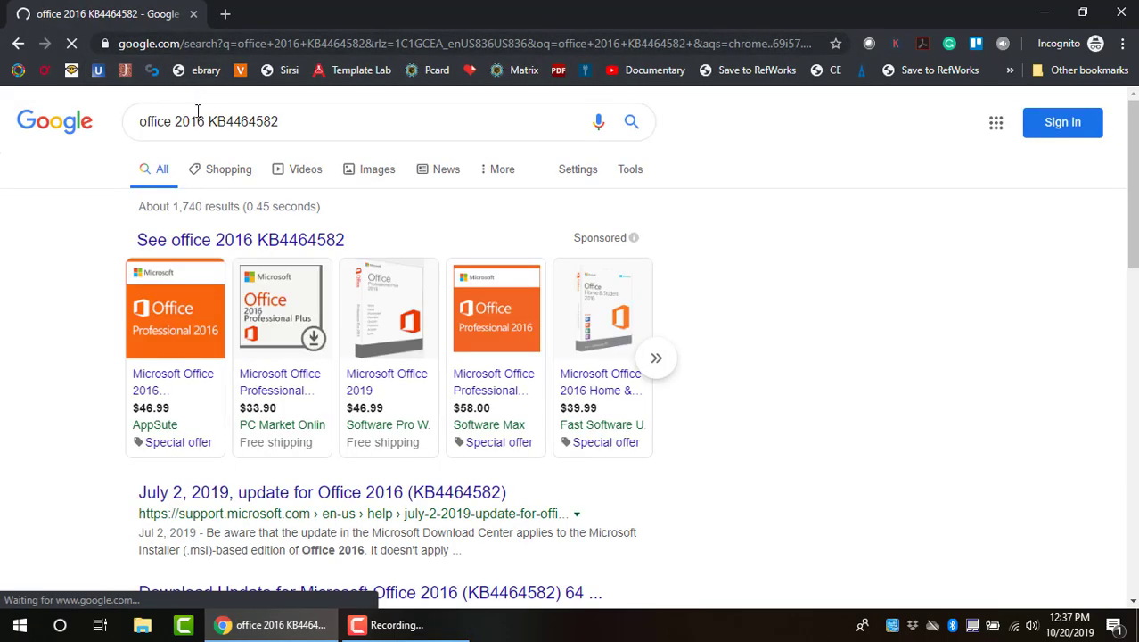
Look through the Google results for the KB4464582 Microsoft support article
scroll(down, 3)
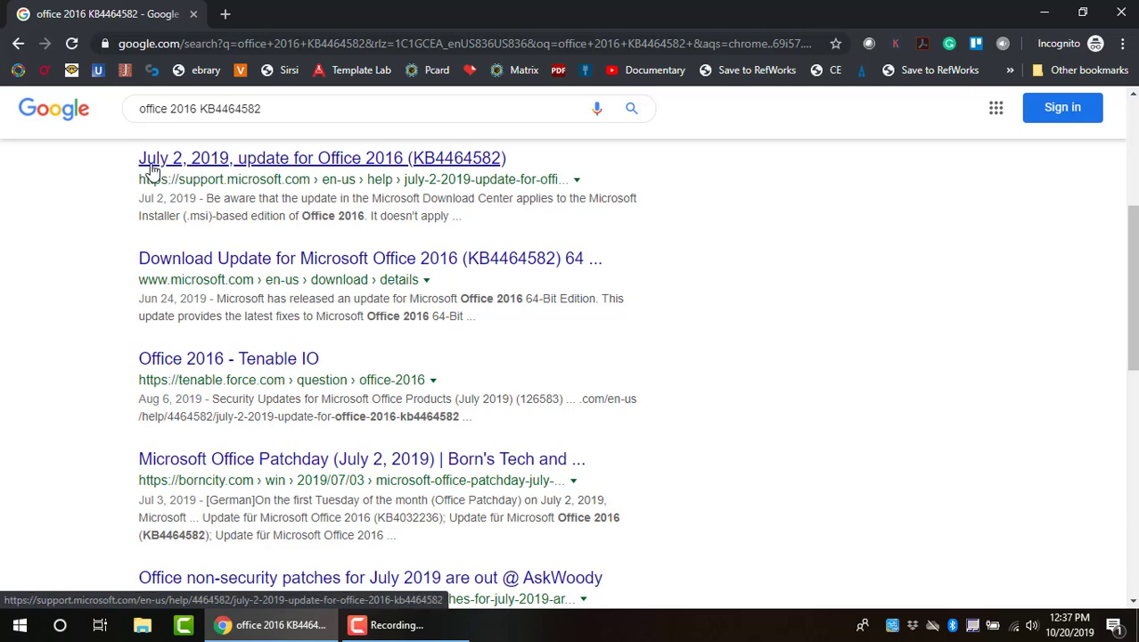
mouse_move(259, 164)
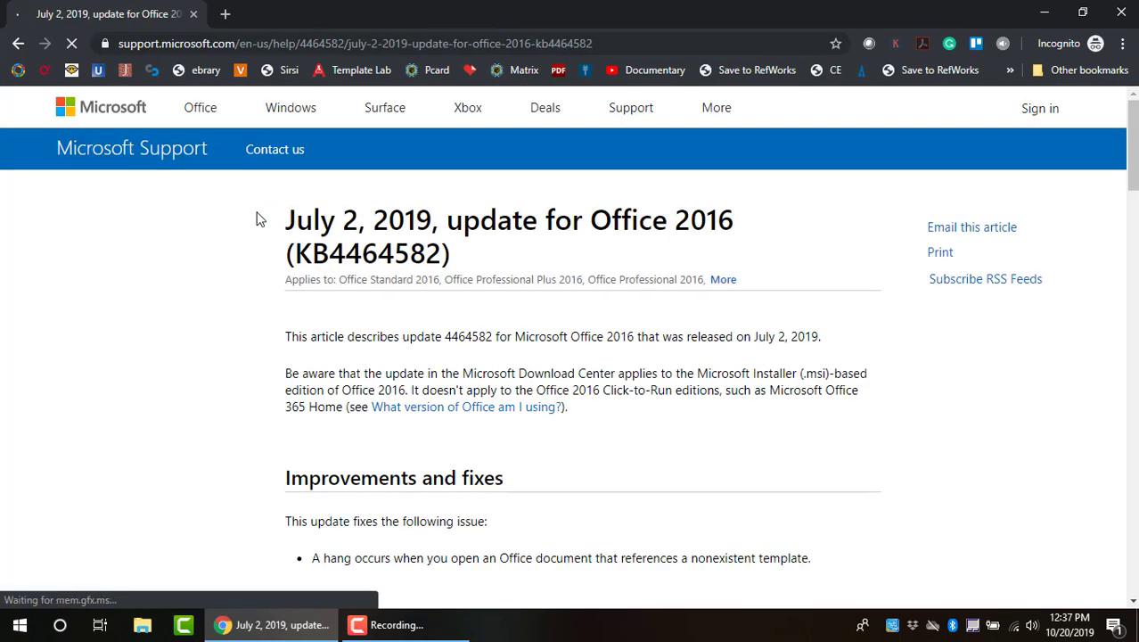
From the support article, choose the 32-bit Office 2016 update 4464582 download
scroll(down, 3)
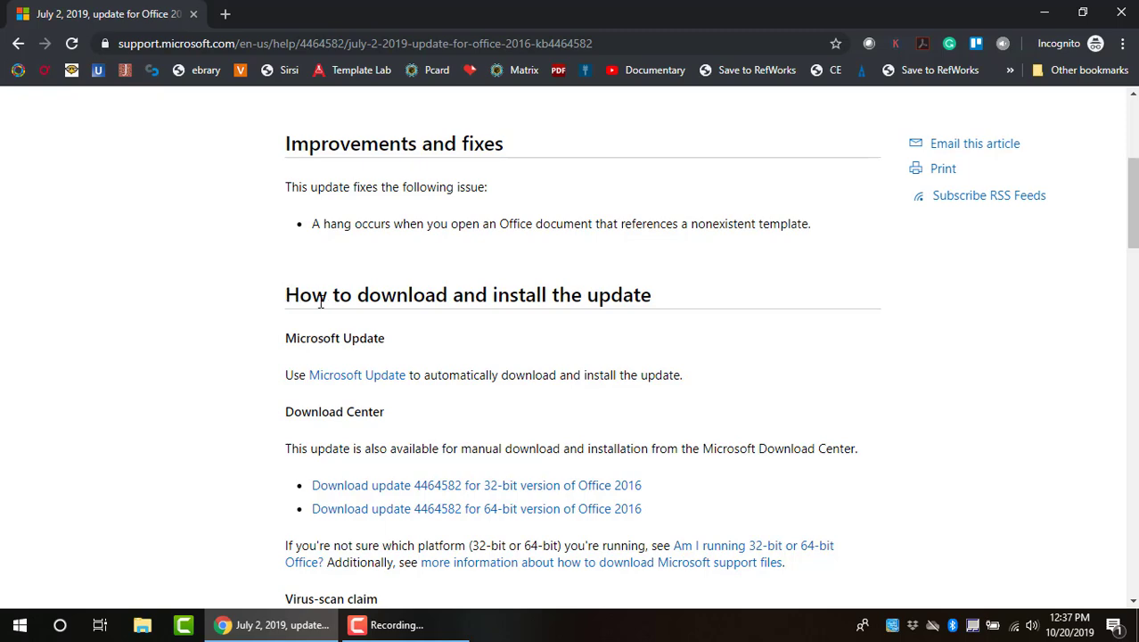
scroll(down, 3)
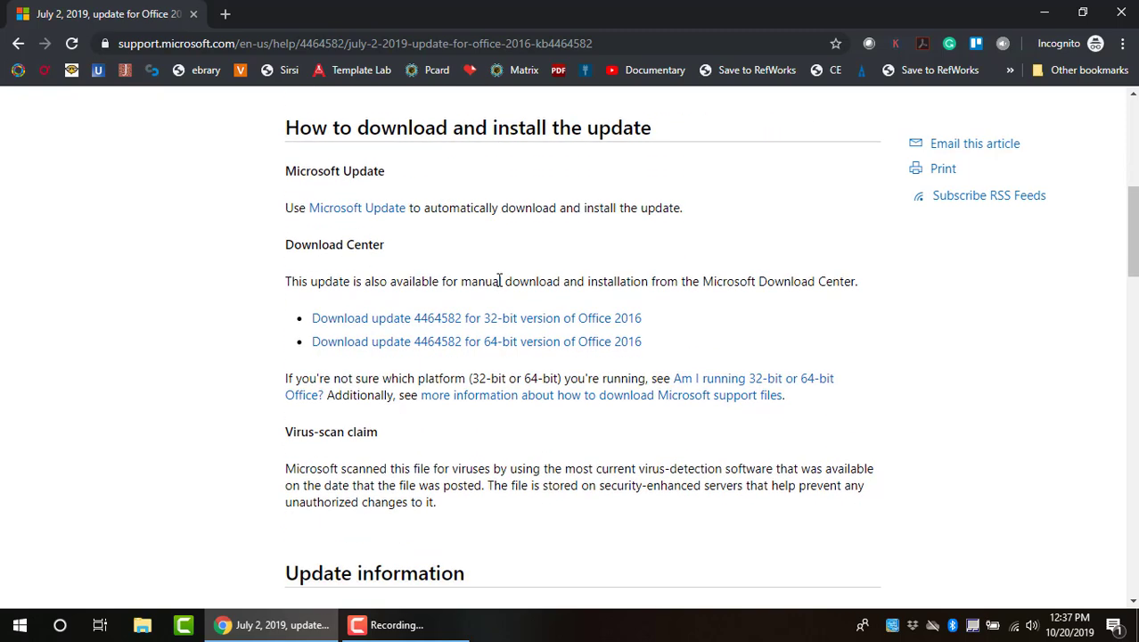
scroll(down, 3)
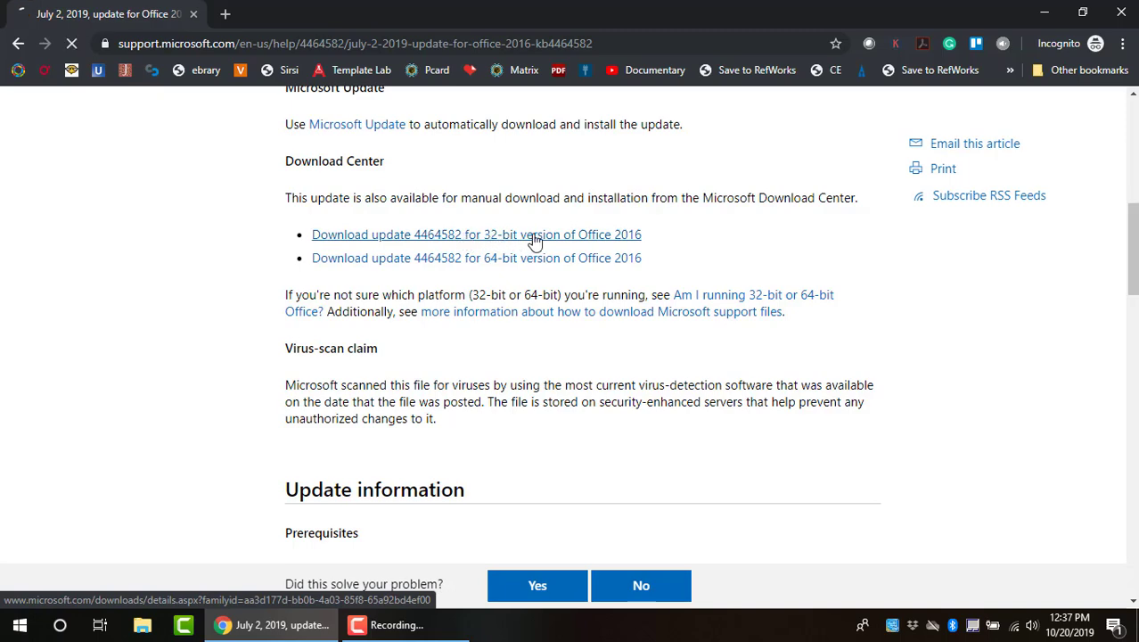
click(476, 235)
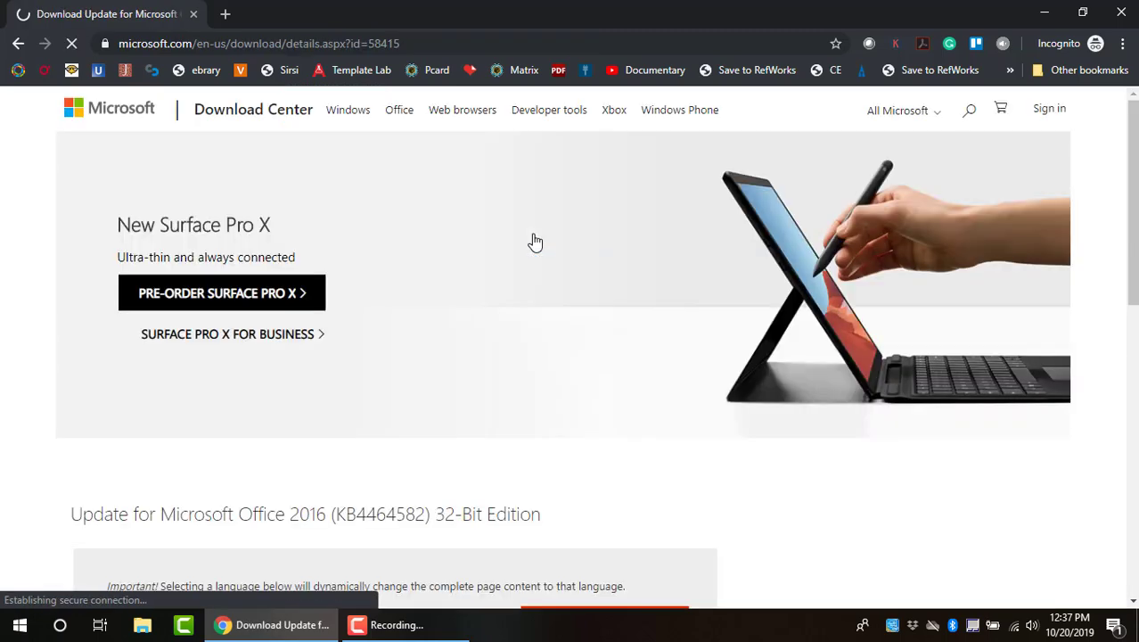
Download mso2016-kb4464582-fullfile-x86-glb and save it into the Downloads folder
scroll(down, 3)
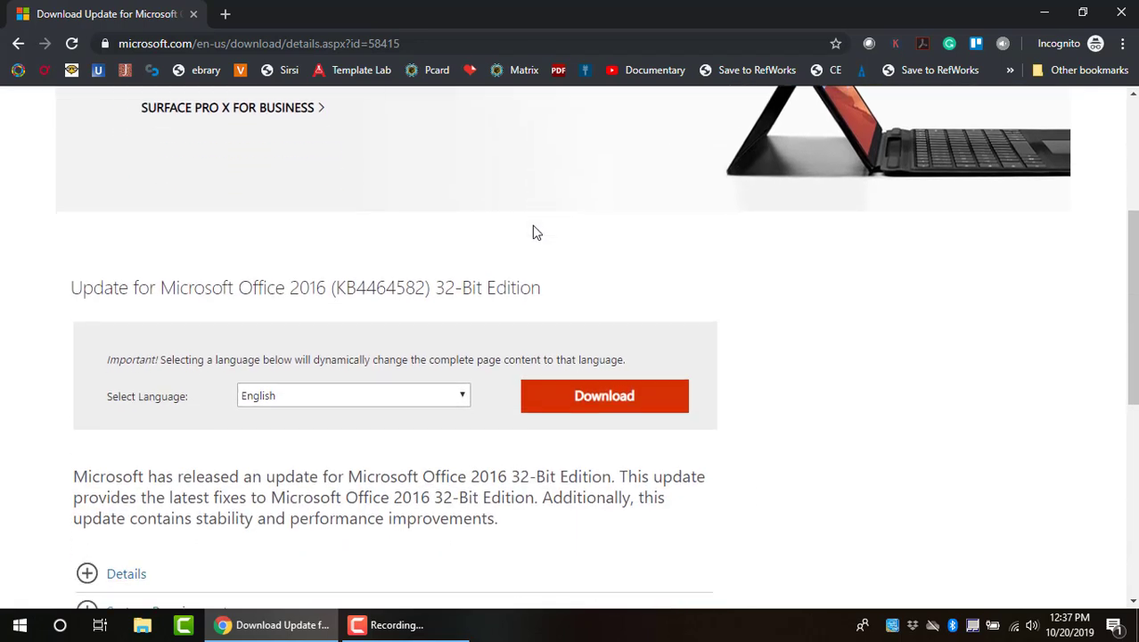
scroll(down, 3)
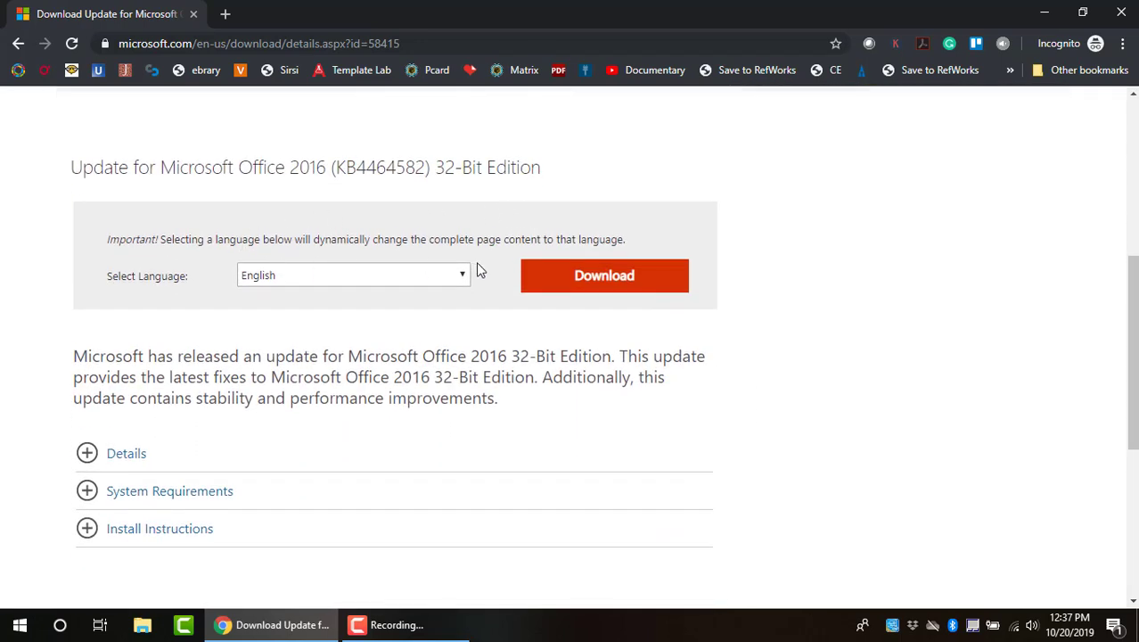
click(571, 275)
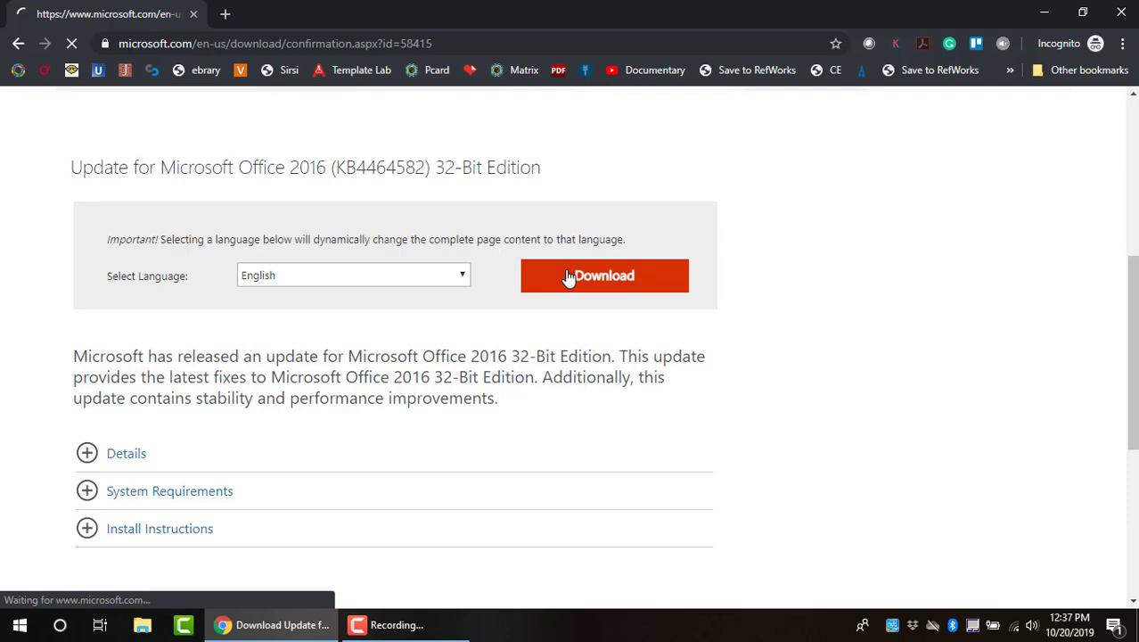
click(604, 274)
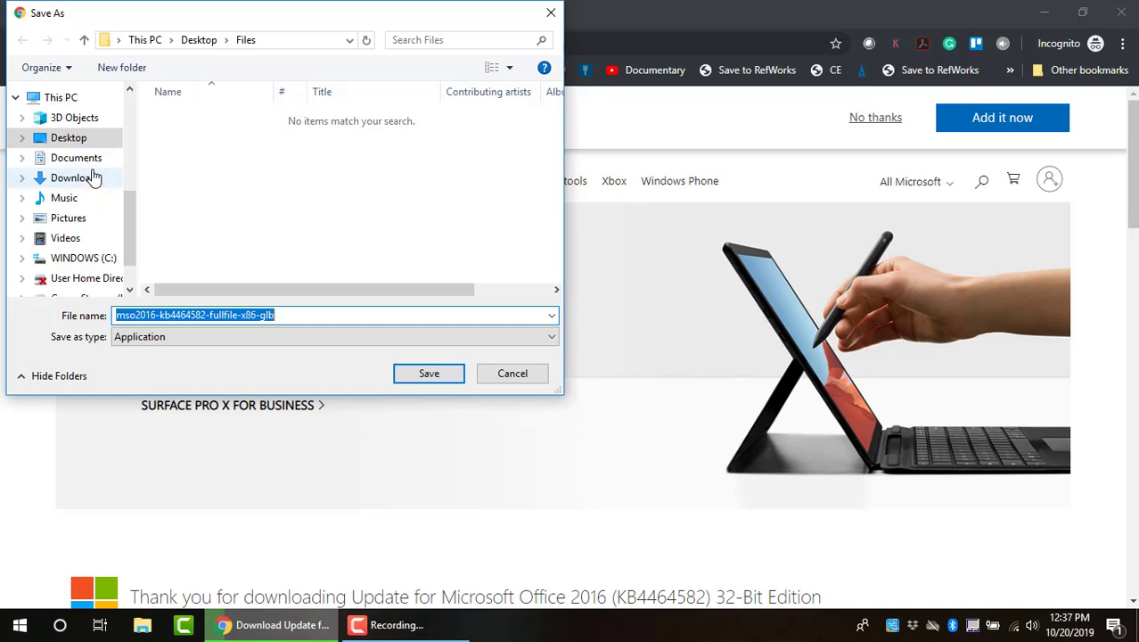
click(72, 178)
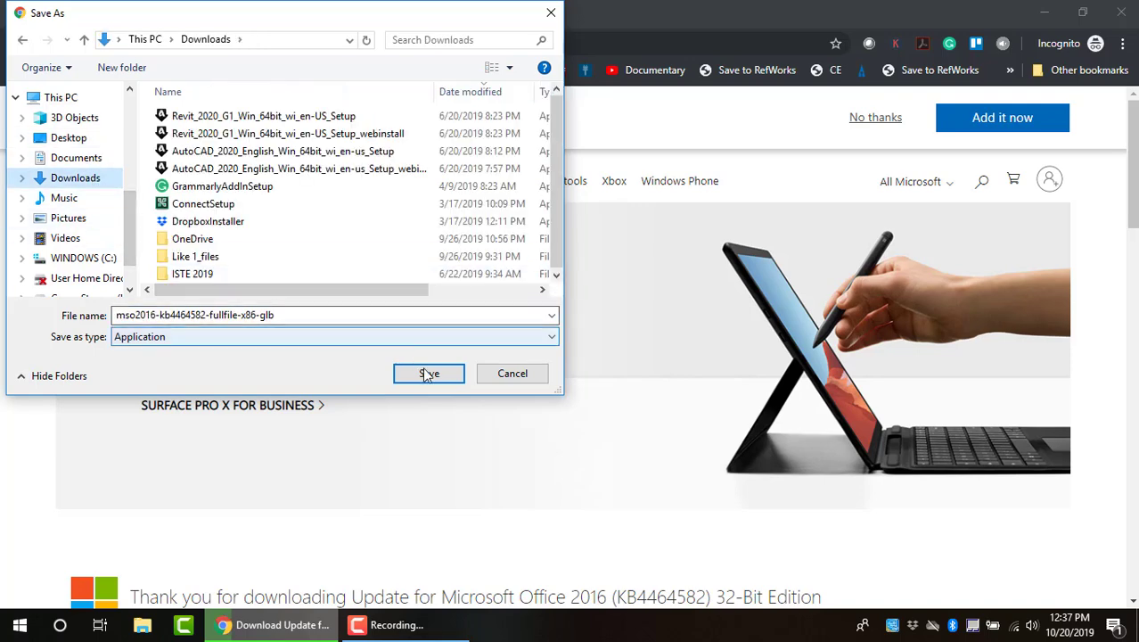
click(428, 375)
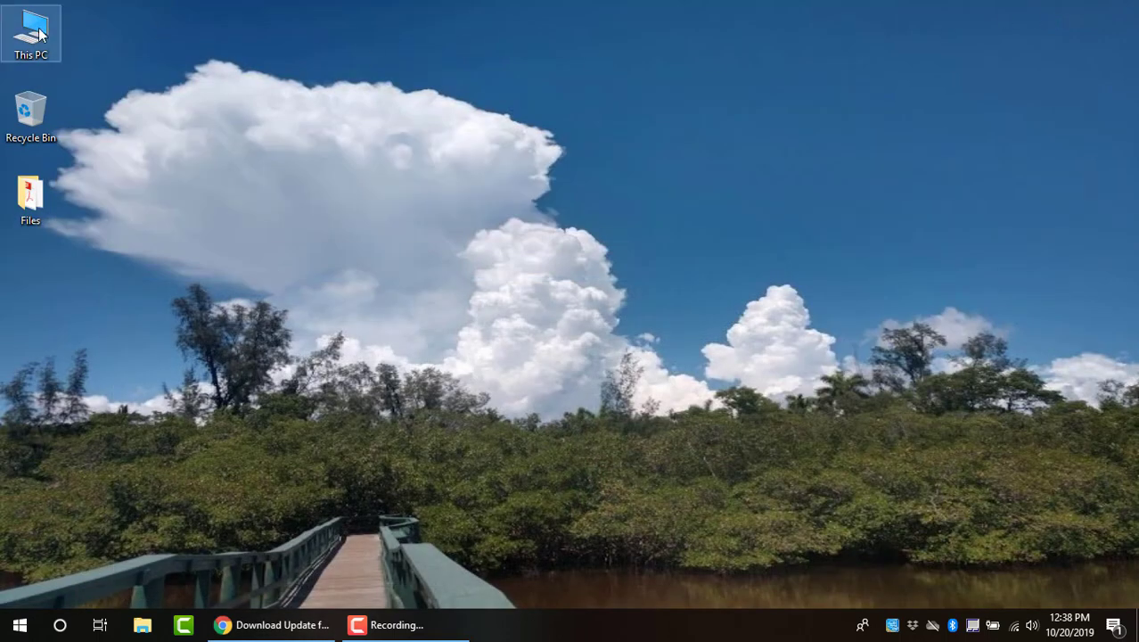
Browse to the Downloads folder from This PC
double_click(29, 25)
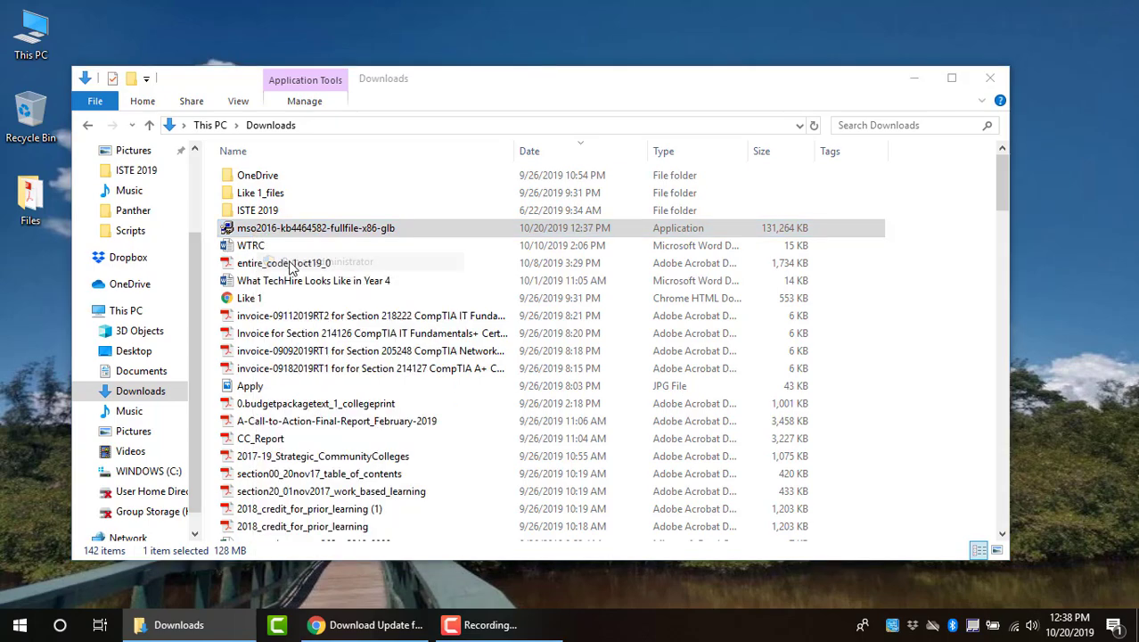
Run the mso2016 installer, accept the license terms and continue to update detection
double_click(315, 228)
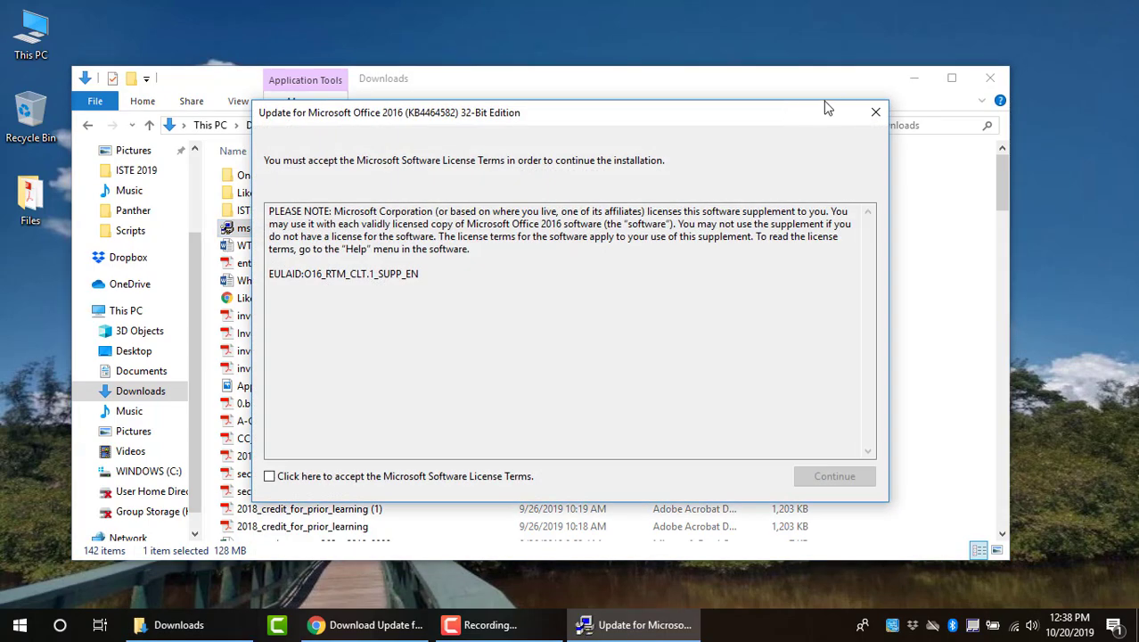
mouse_move(380, 128)
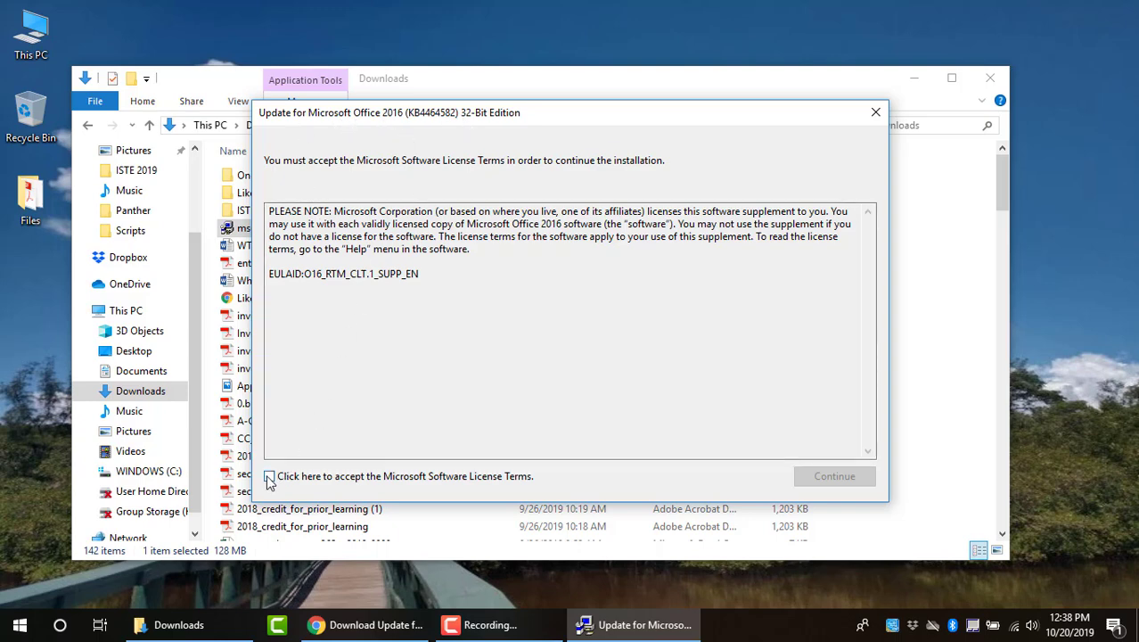
click(269, 476)
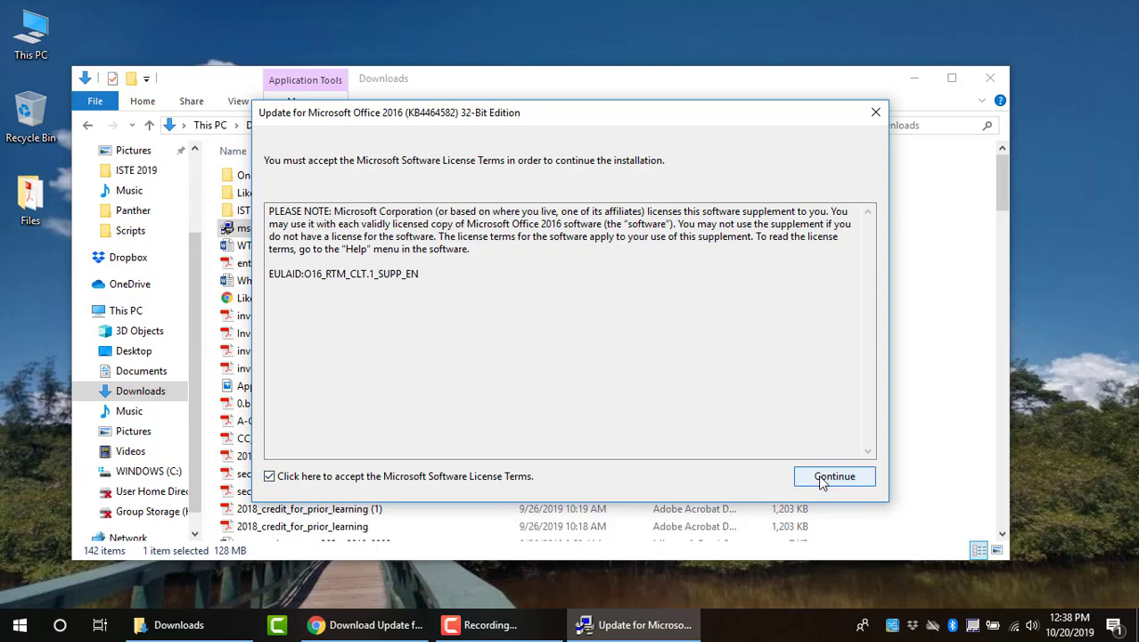
click(834, 475)
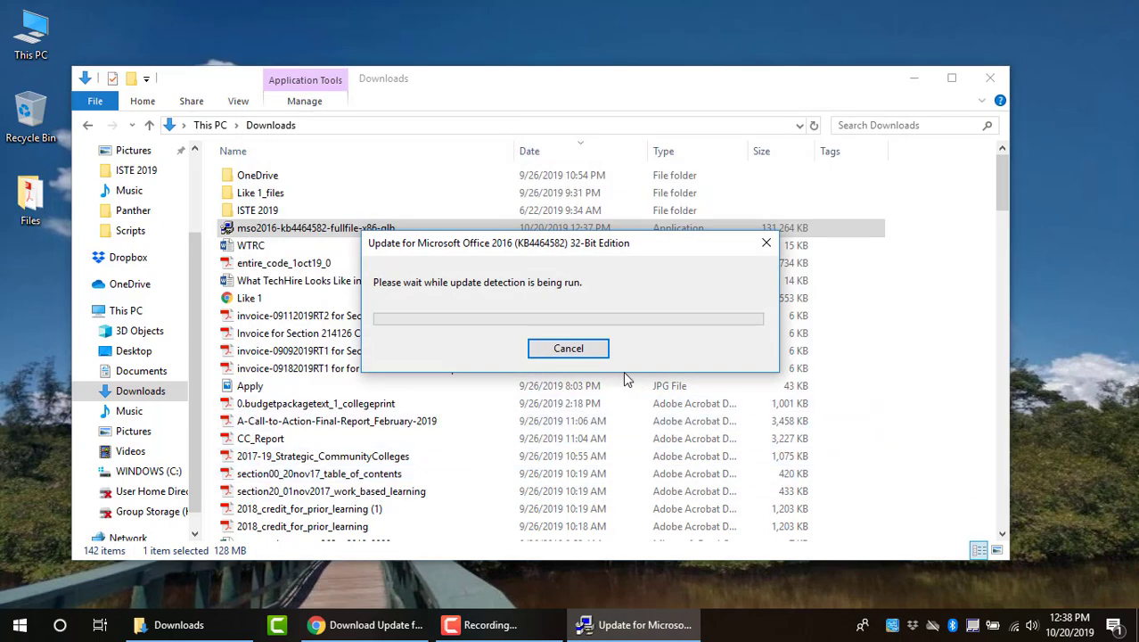
mouse_move(481, 330)
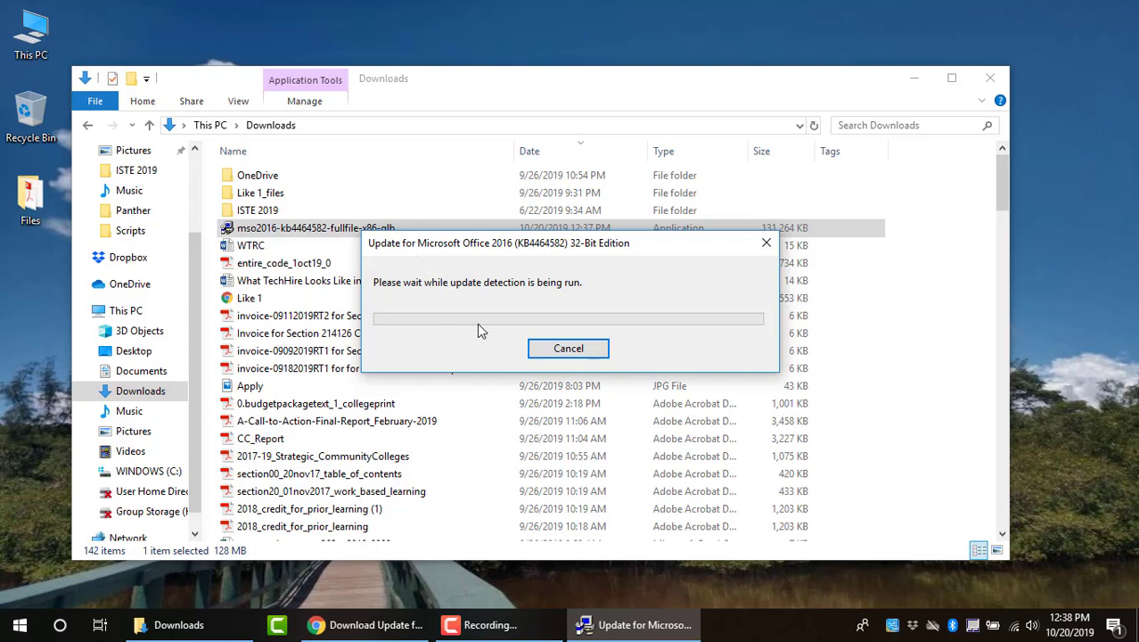
mouse_move(514, 302)
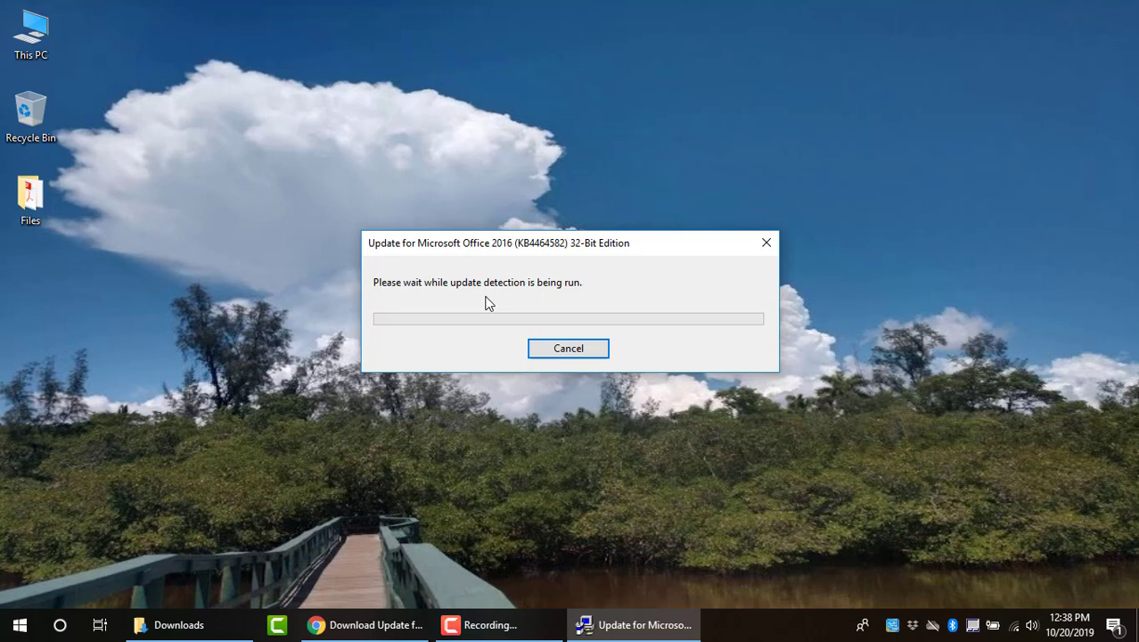
Let KB4464582 install and dismiss the 'installation is complete' message
click(566, 347)
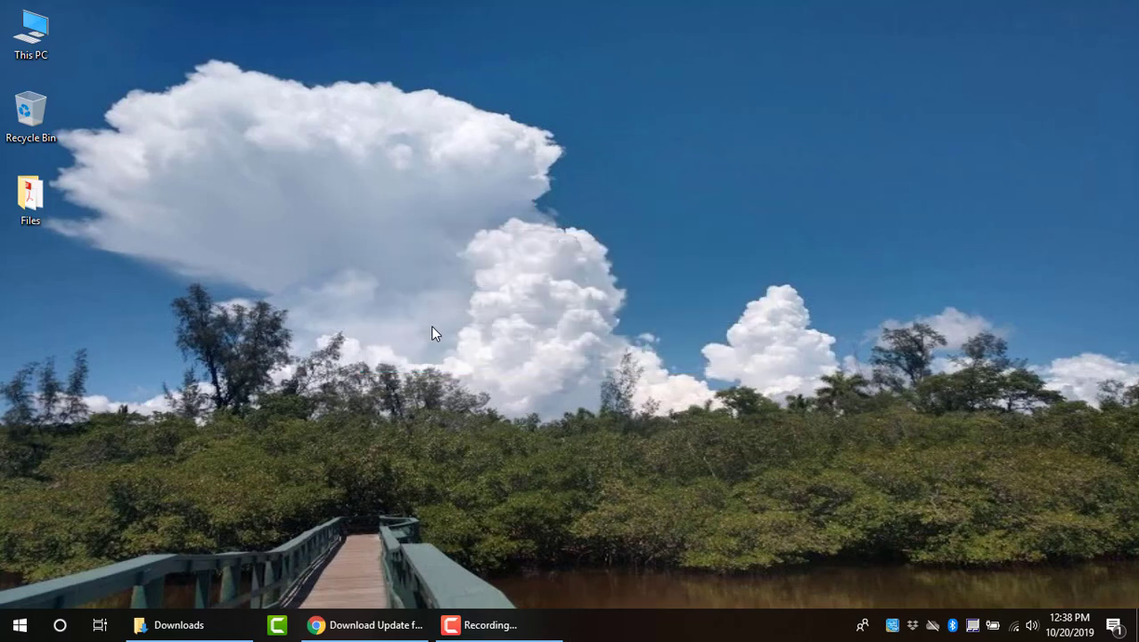
mouse_move(385, 446)
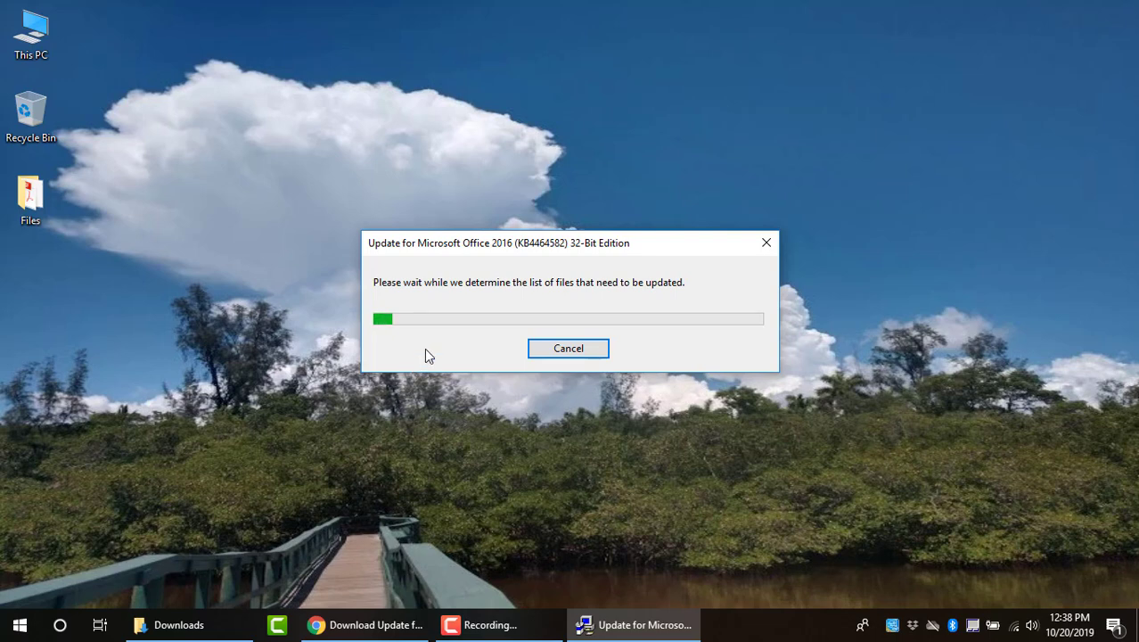
mouse_move(461, 317)
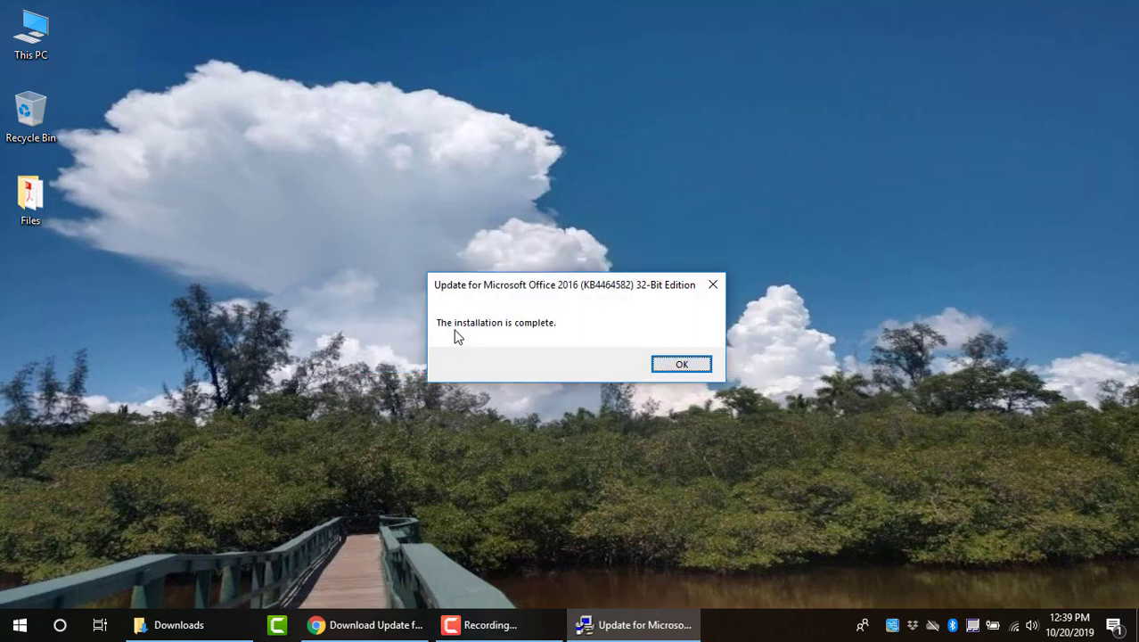
mouse_move(488, 304)
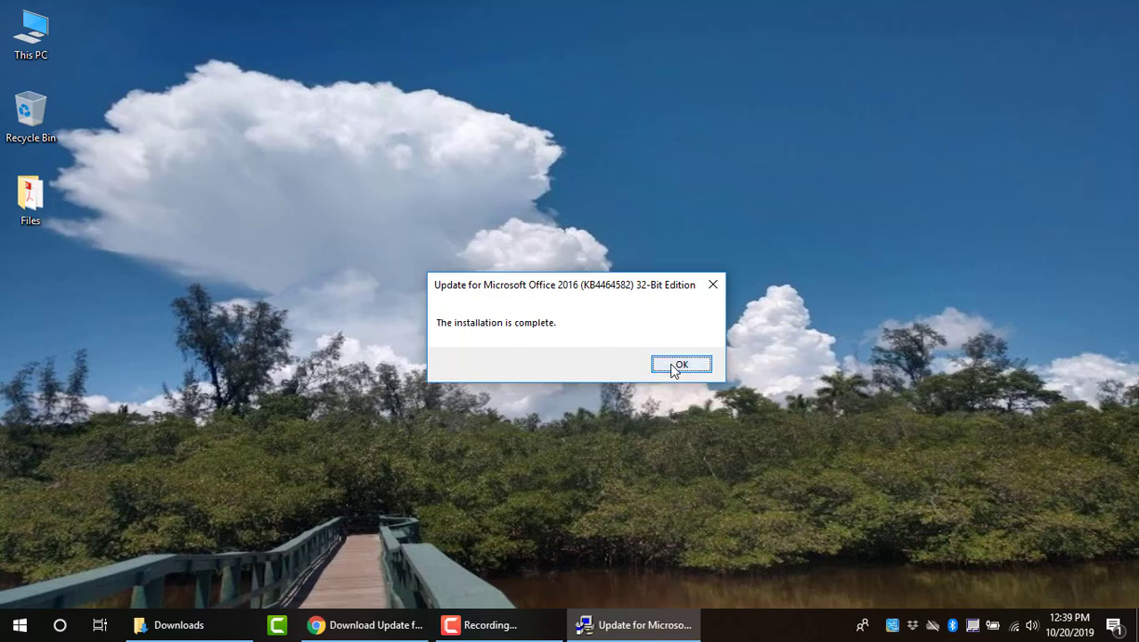
click(682, 364)
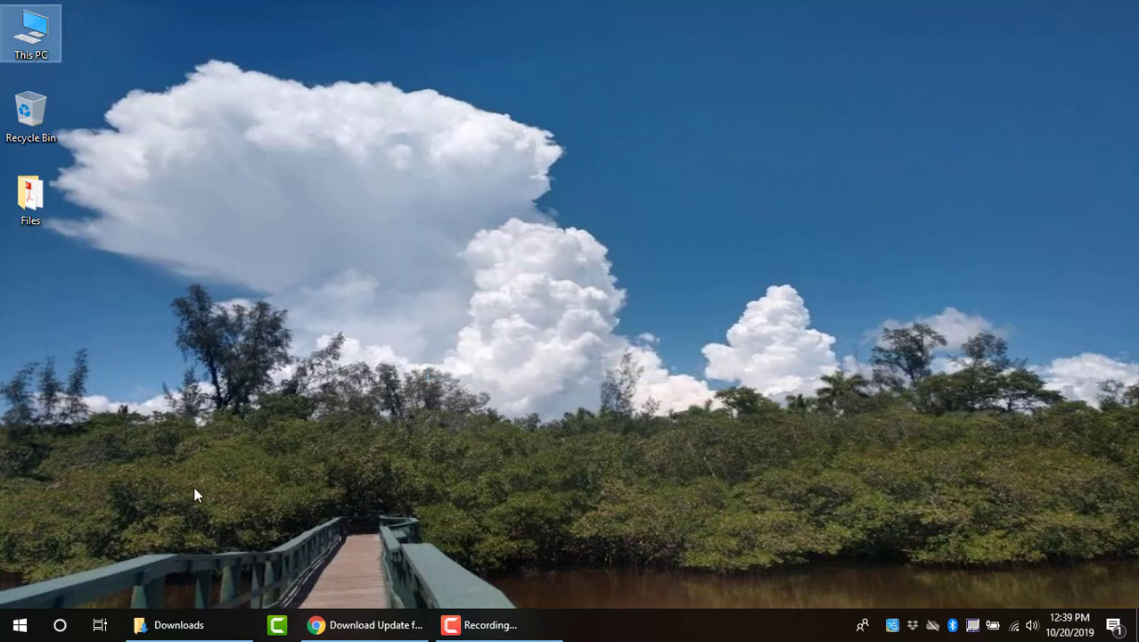
Launch Word 2016 from Start, load the Welcome to Word tour, and show its Info page
click(19, 624)
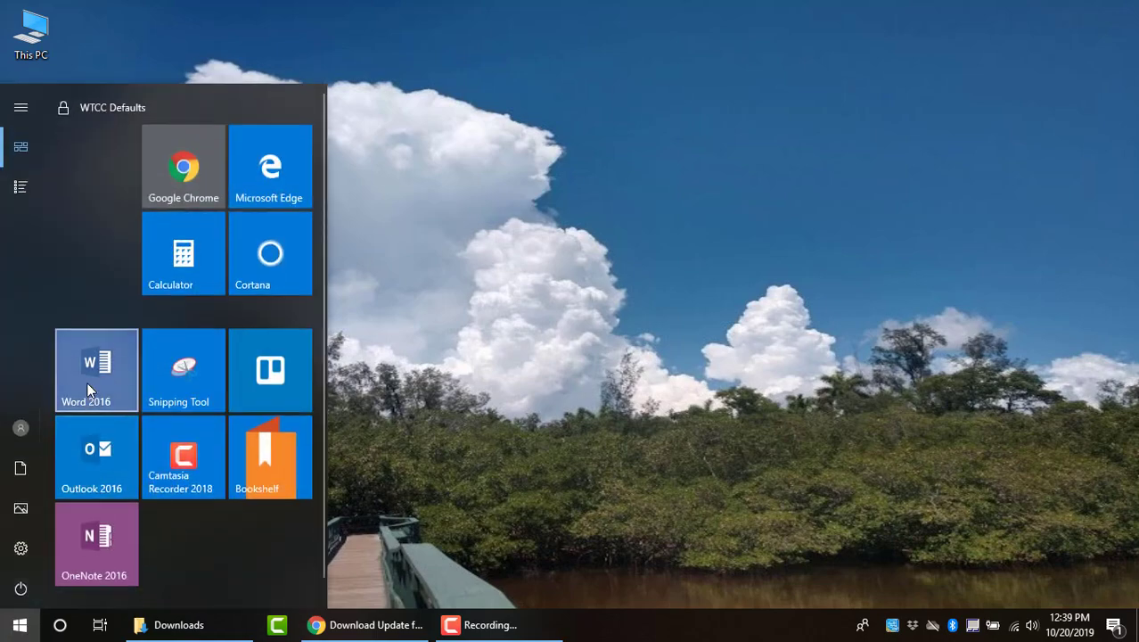
click(96, 369)
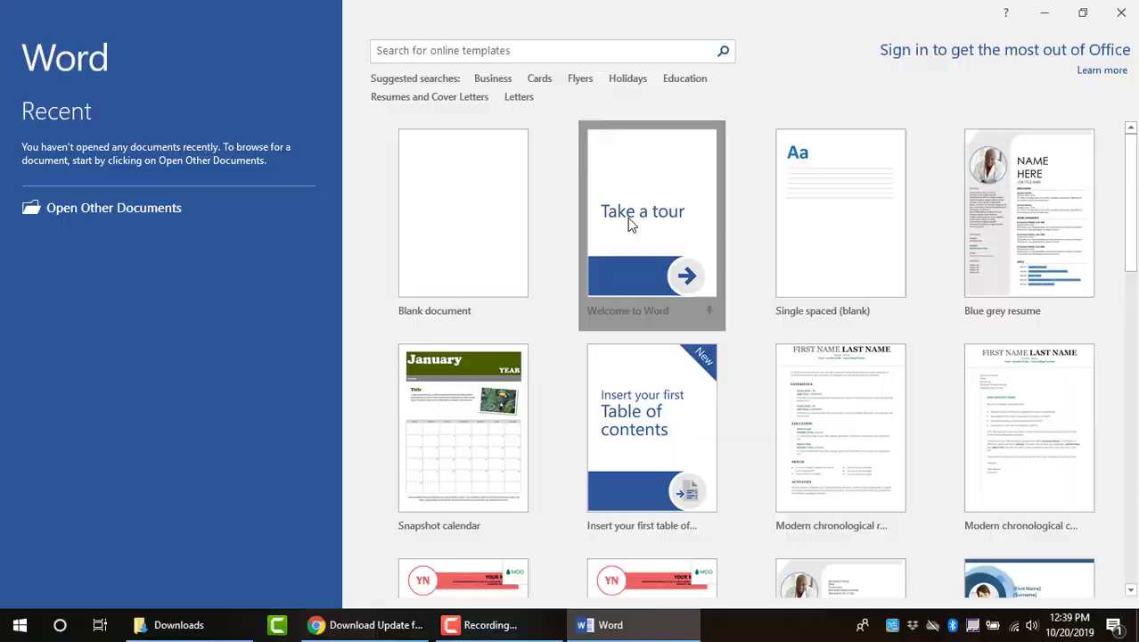
click(652, 224)
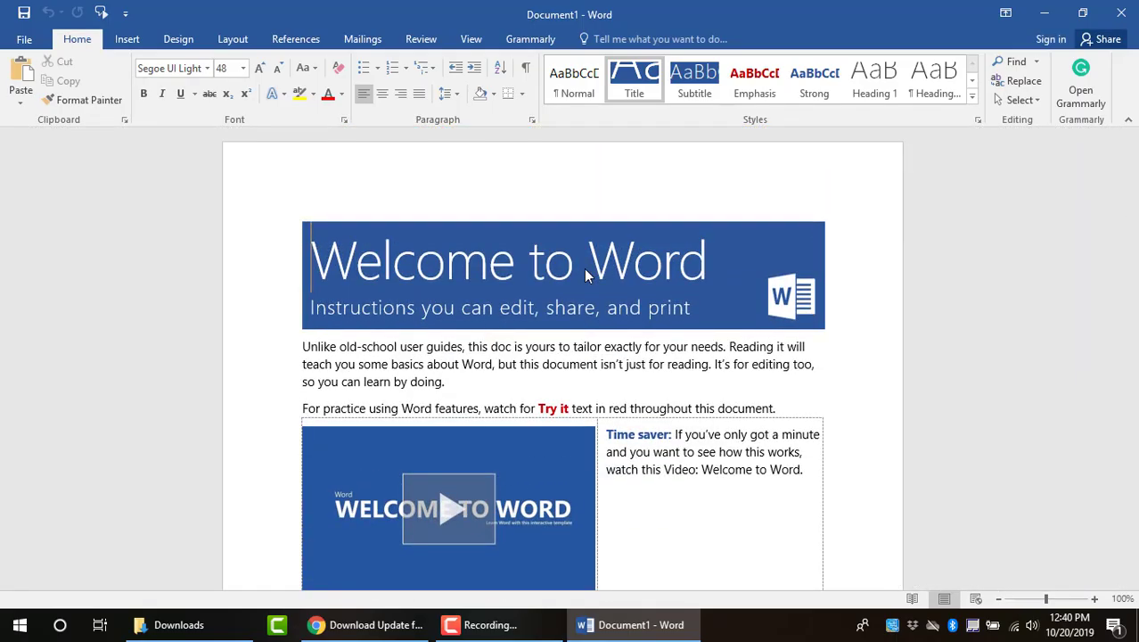
click(1080, 73)
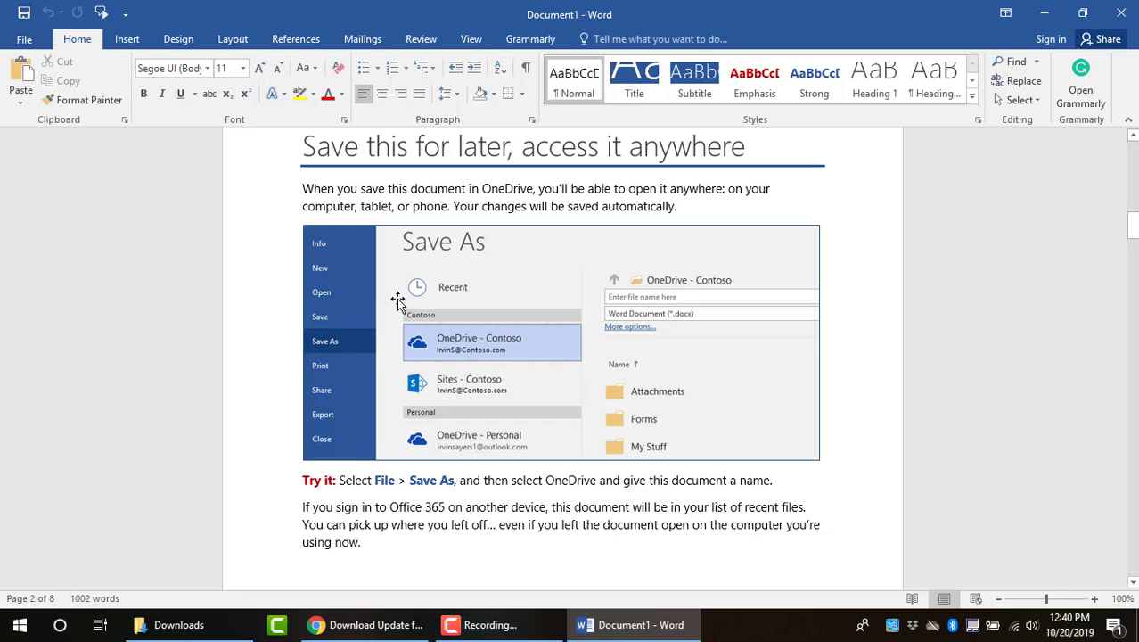
click(25, 39)
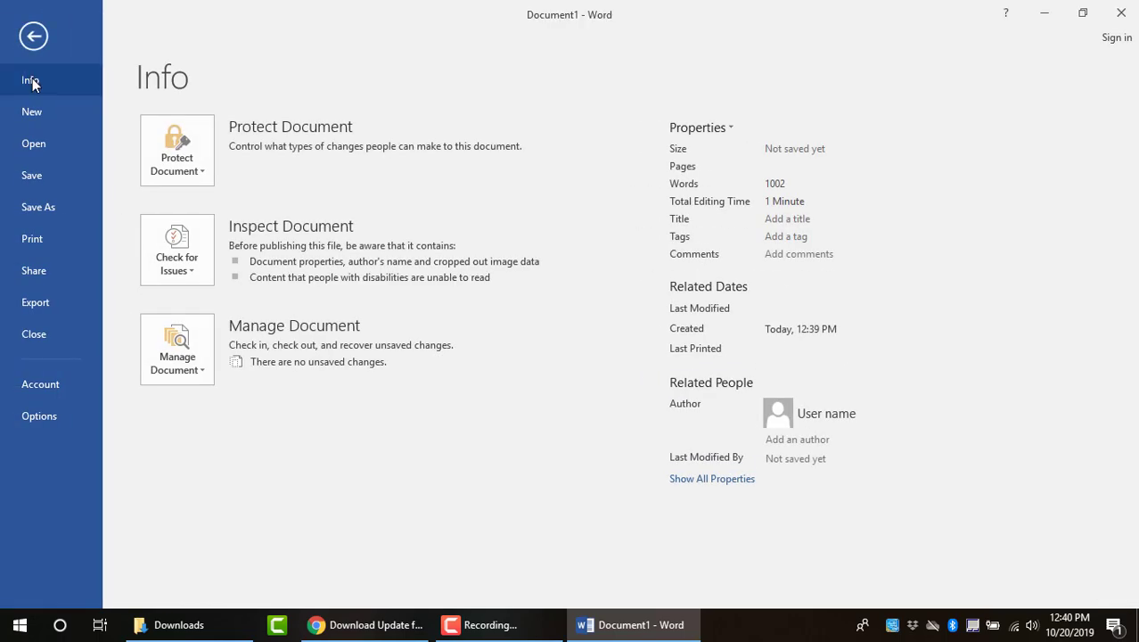
Create a new Blue grey resume document and scroll through its sections
click(32, 111)
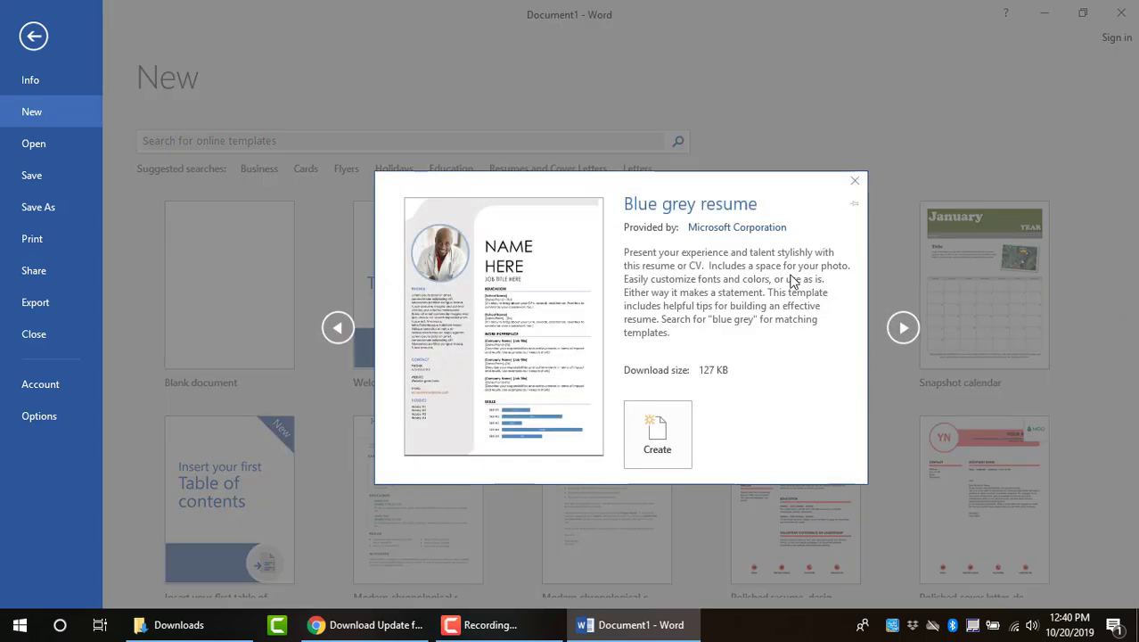
click(656, 435)
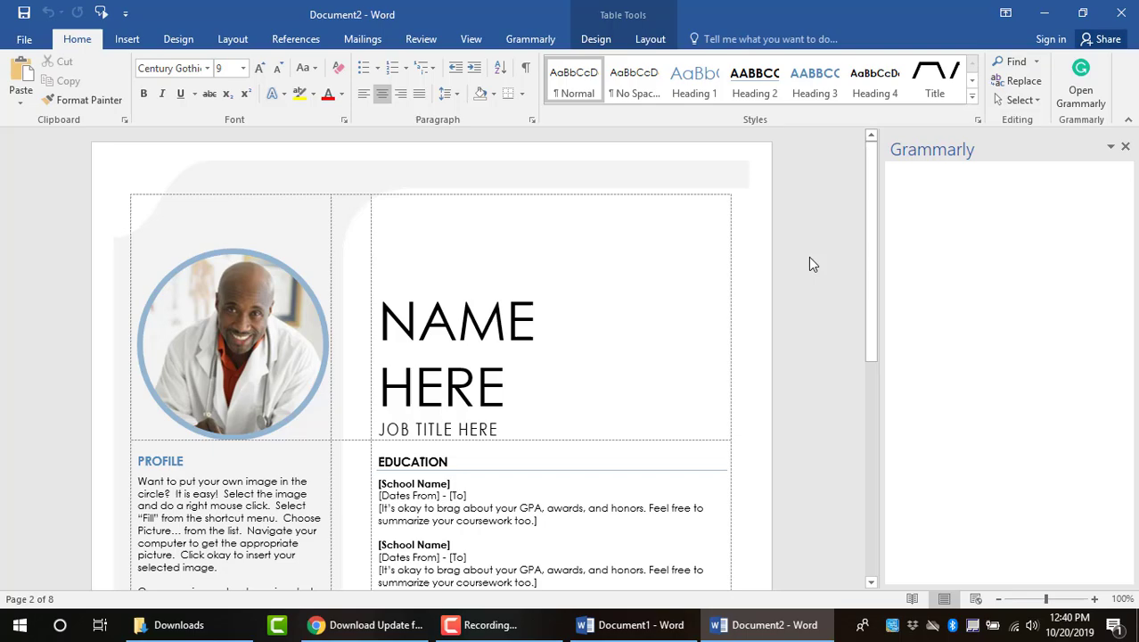
scroll(down, 3)
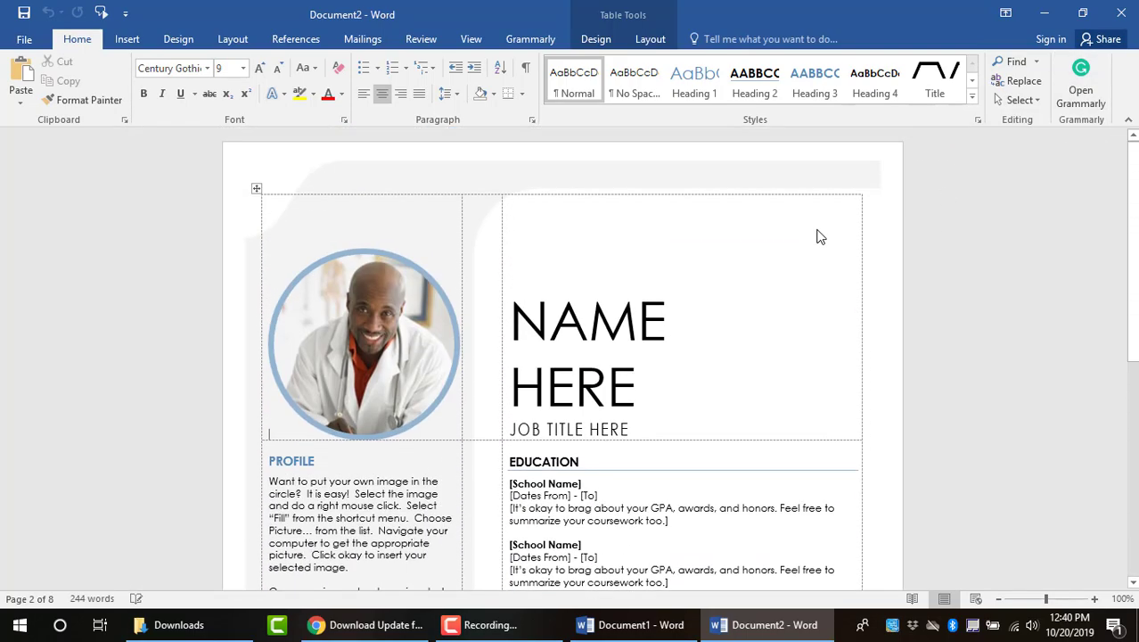
scroll(down, 3)
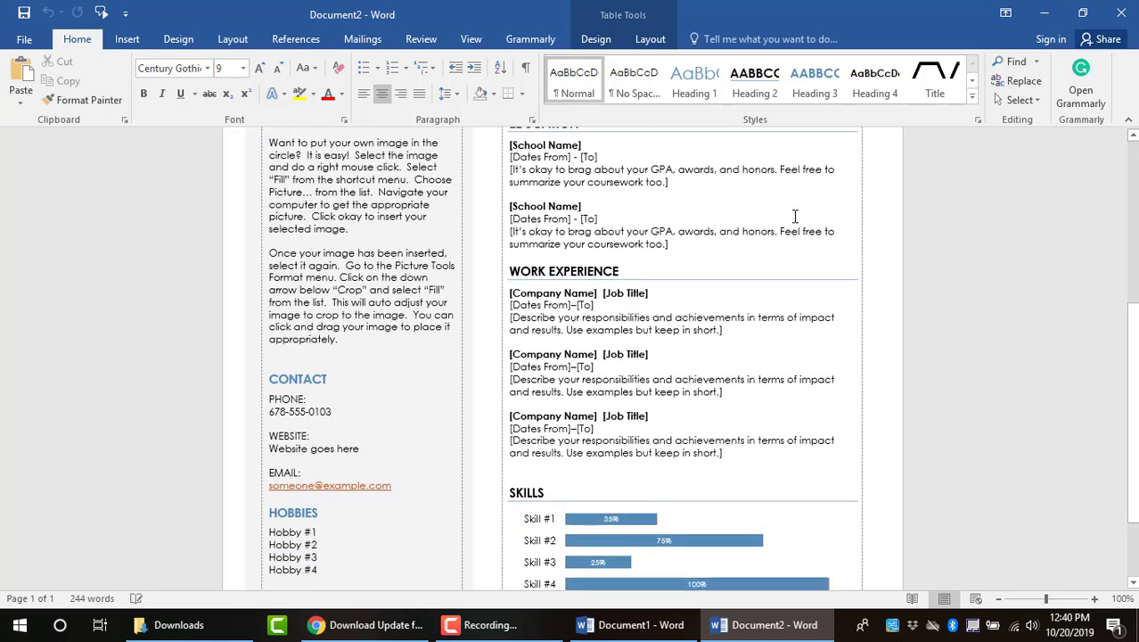
scroll(down, 3)
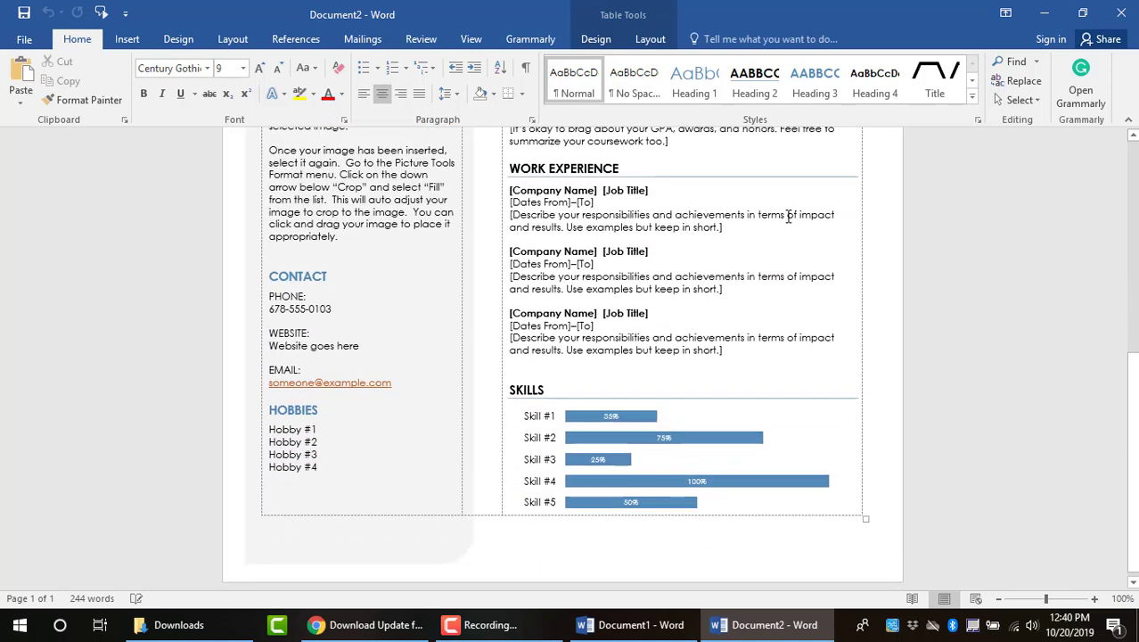